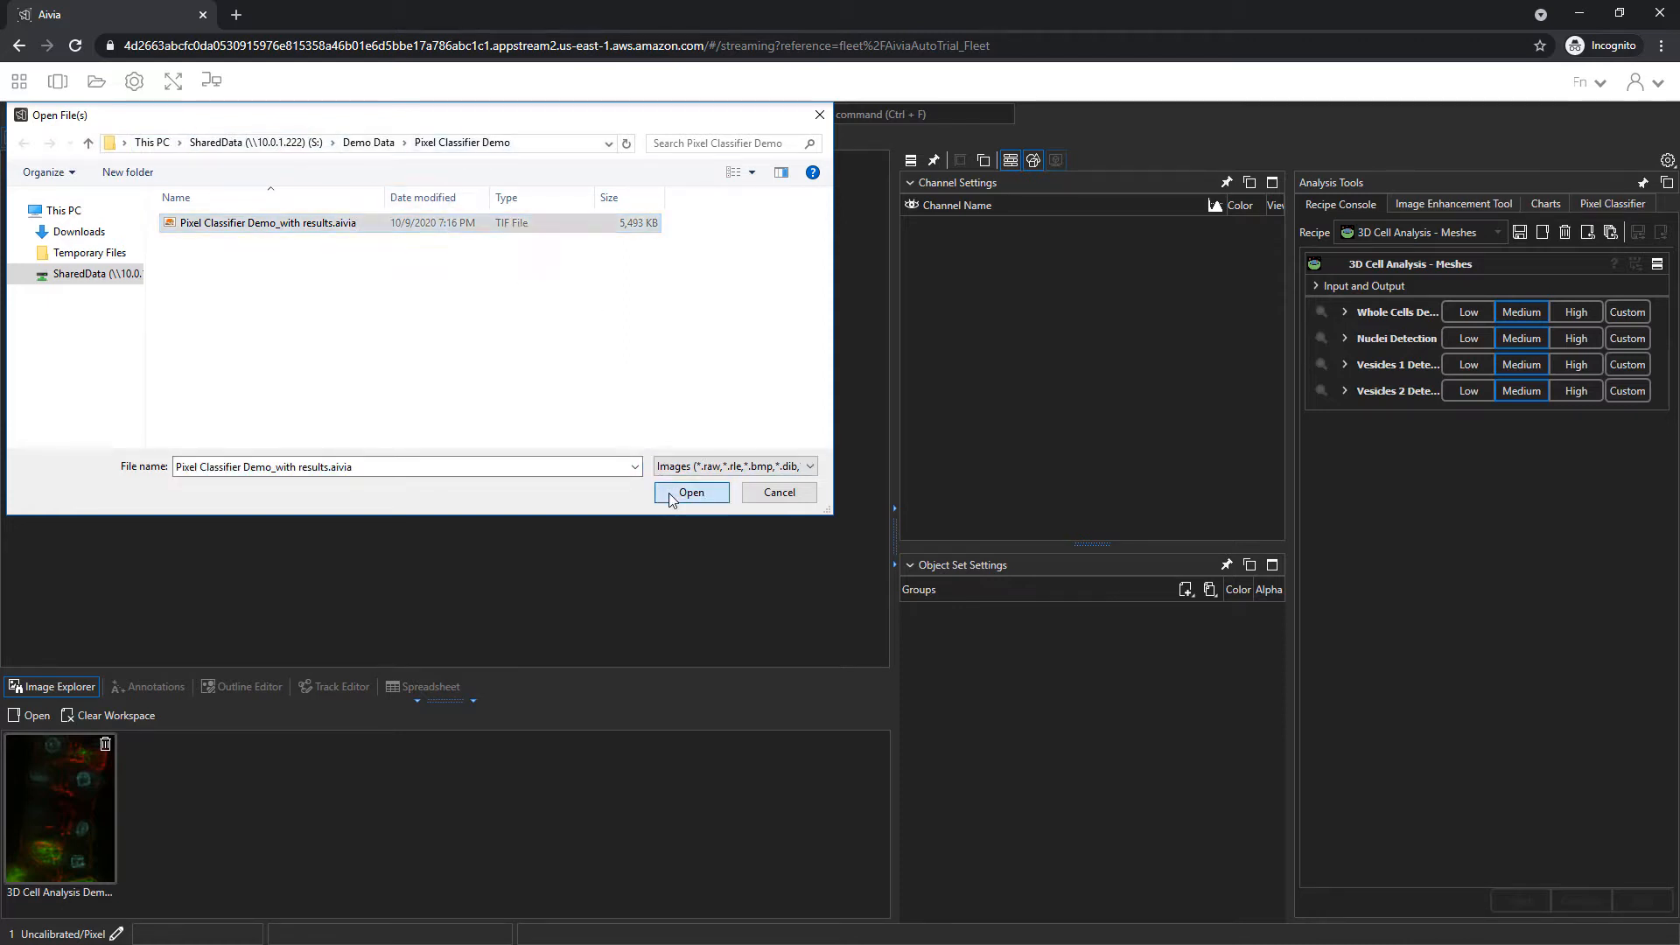
- Open 'Pixel Classifier Demo_with results.aivia' with X/Y calibration set to Uncalibrated (Pixel)
{"action": "left_click", "coordinate": [691, 492]}
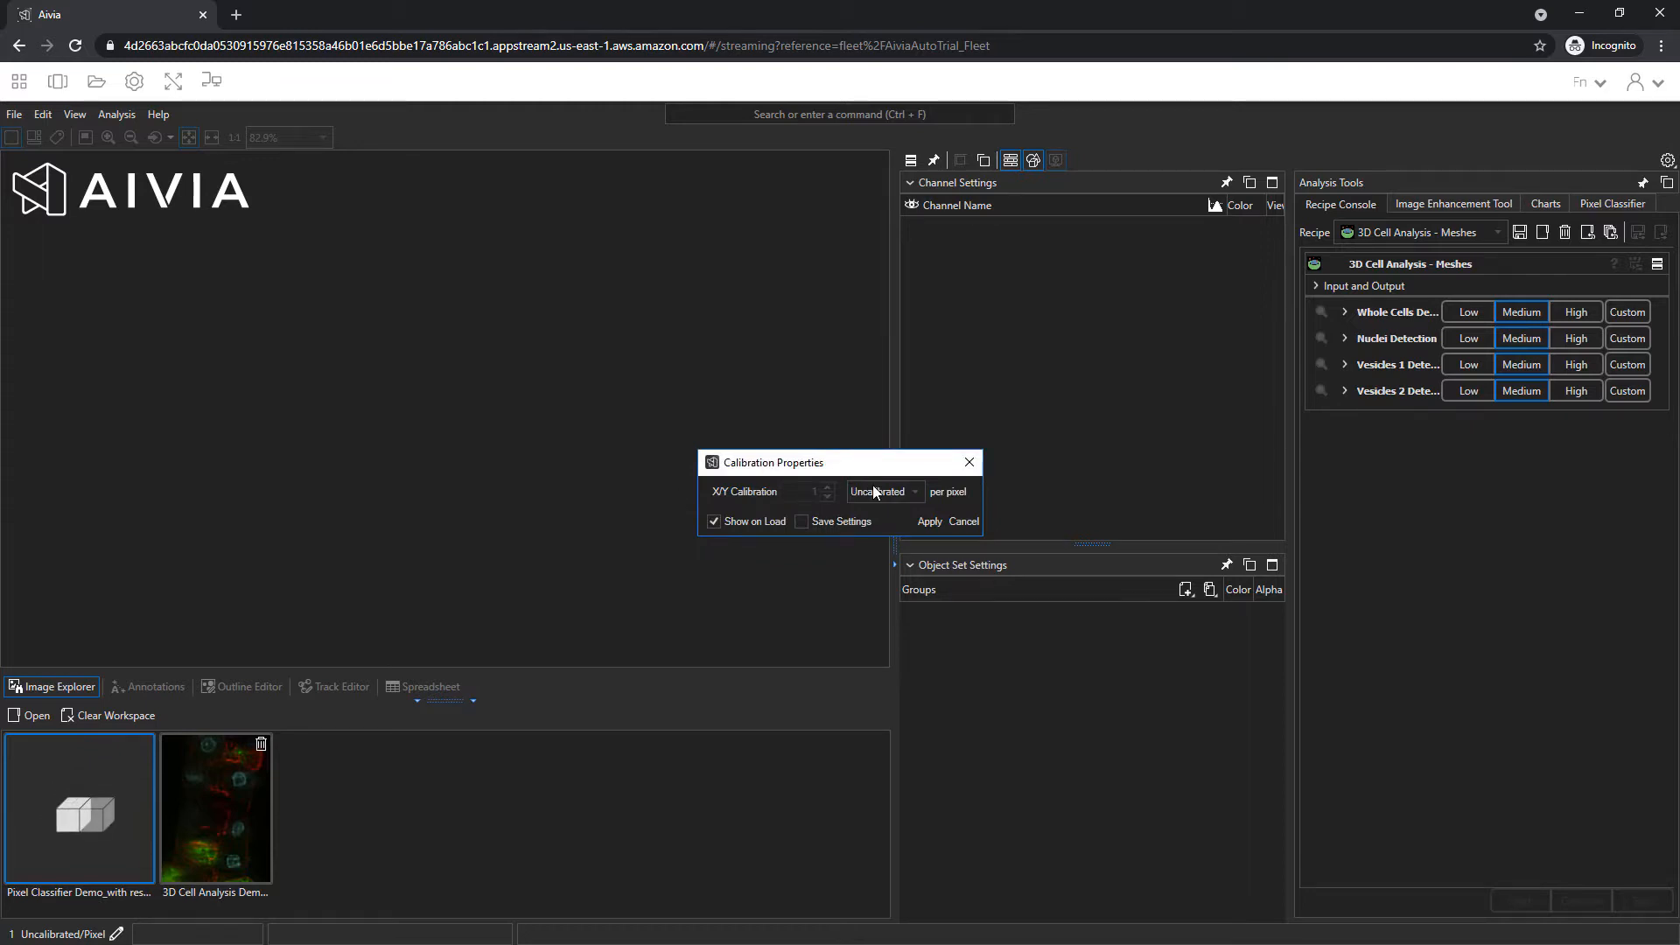
{"action": "left_click", "coordinate": [914, 492]}
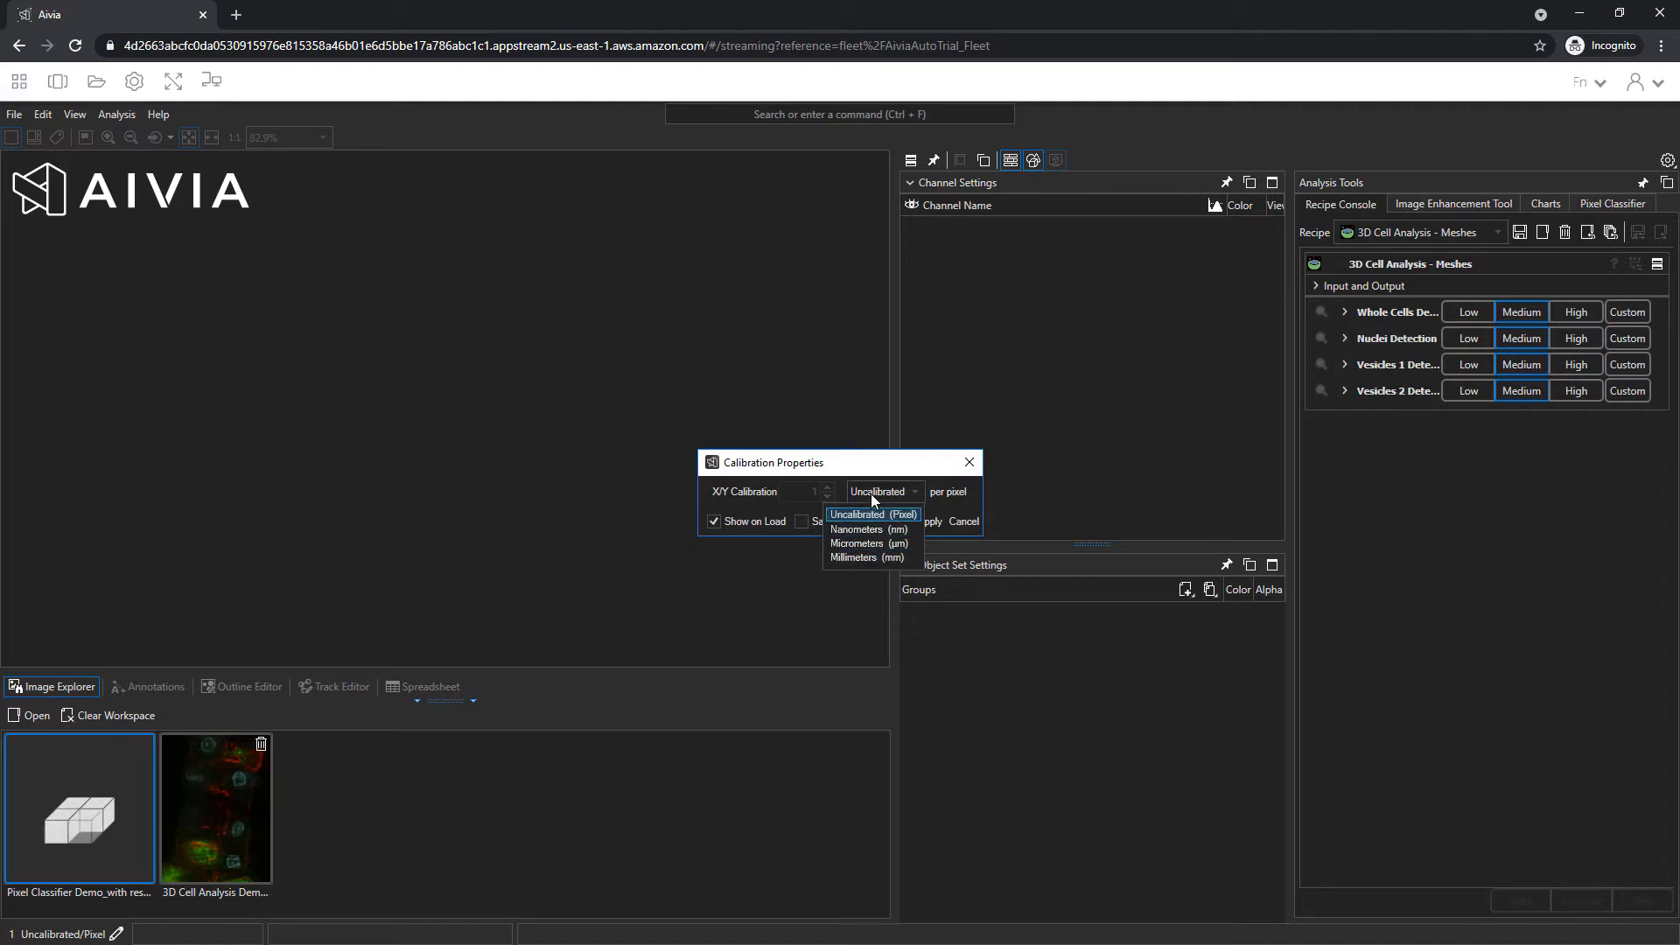
{"action": "left_click", "coordinate": [873, 514]}
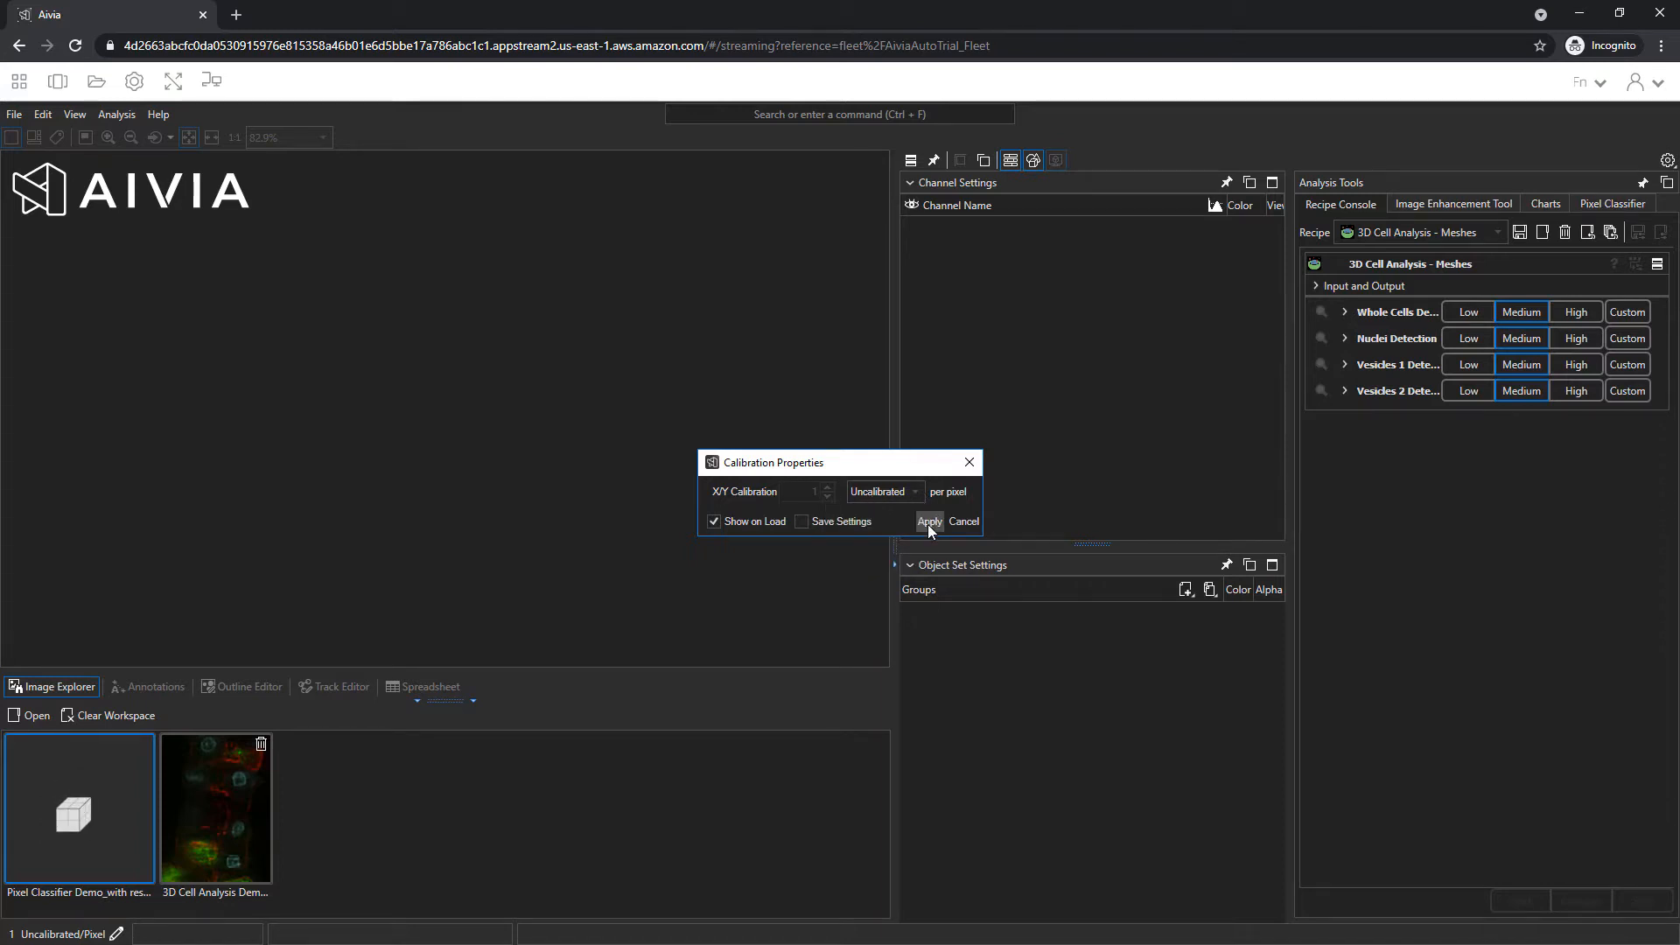
{"action": "left_click", "coordinate": [930, 521]}
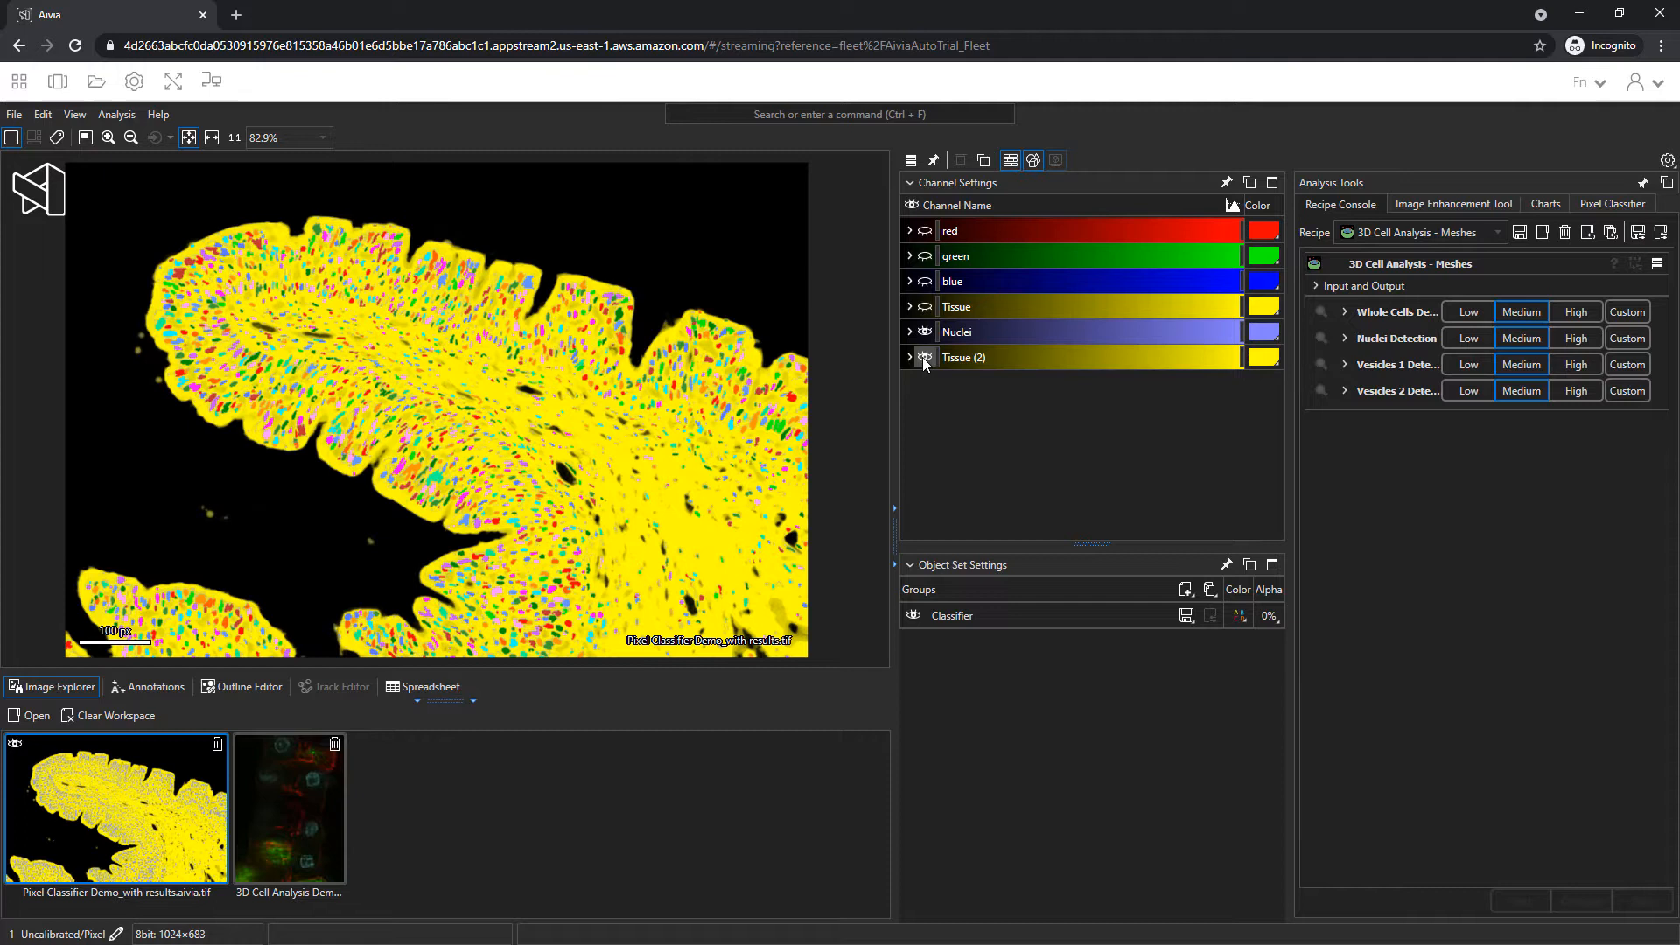
- Toggle the Tissue (2) channel off and back on, then hide the Classifier object set
{"action": "left_click", "coordinate": [925, 357]}
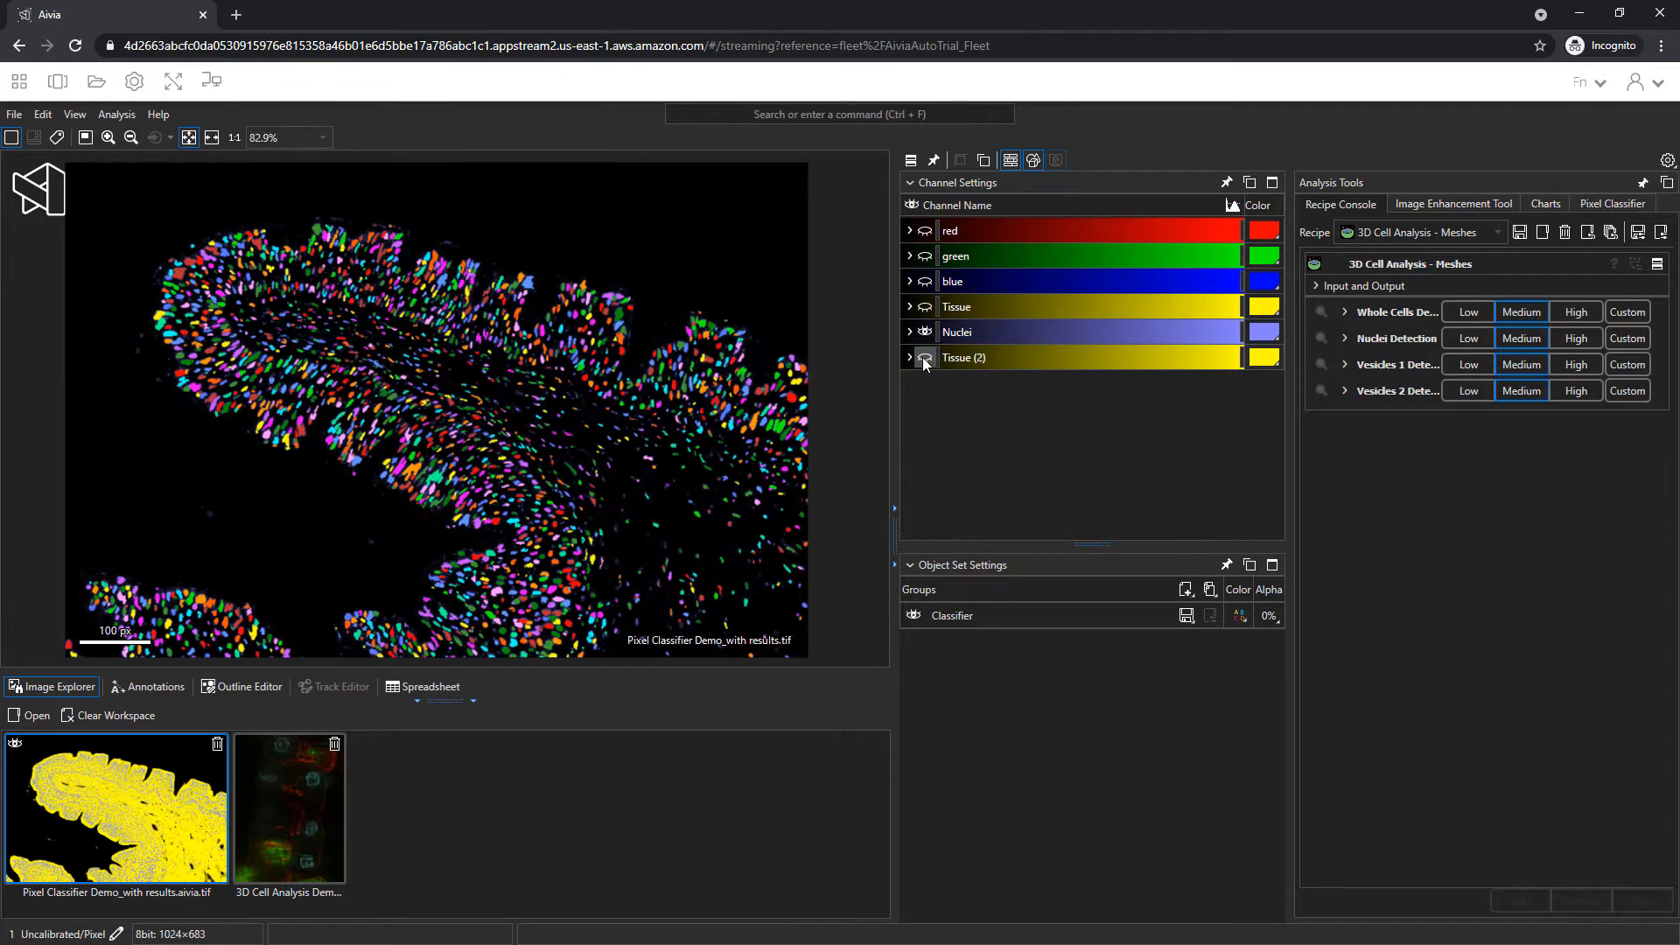
{"action": "left_click", "coordinate": [925, 357]}
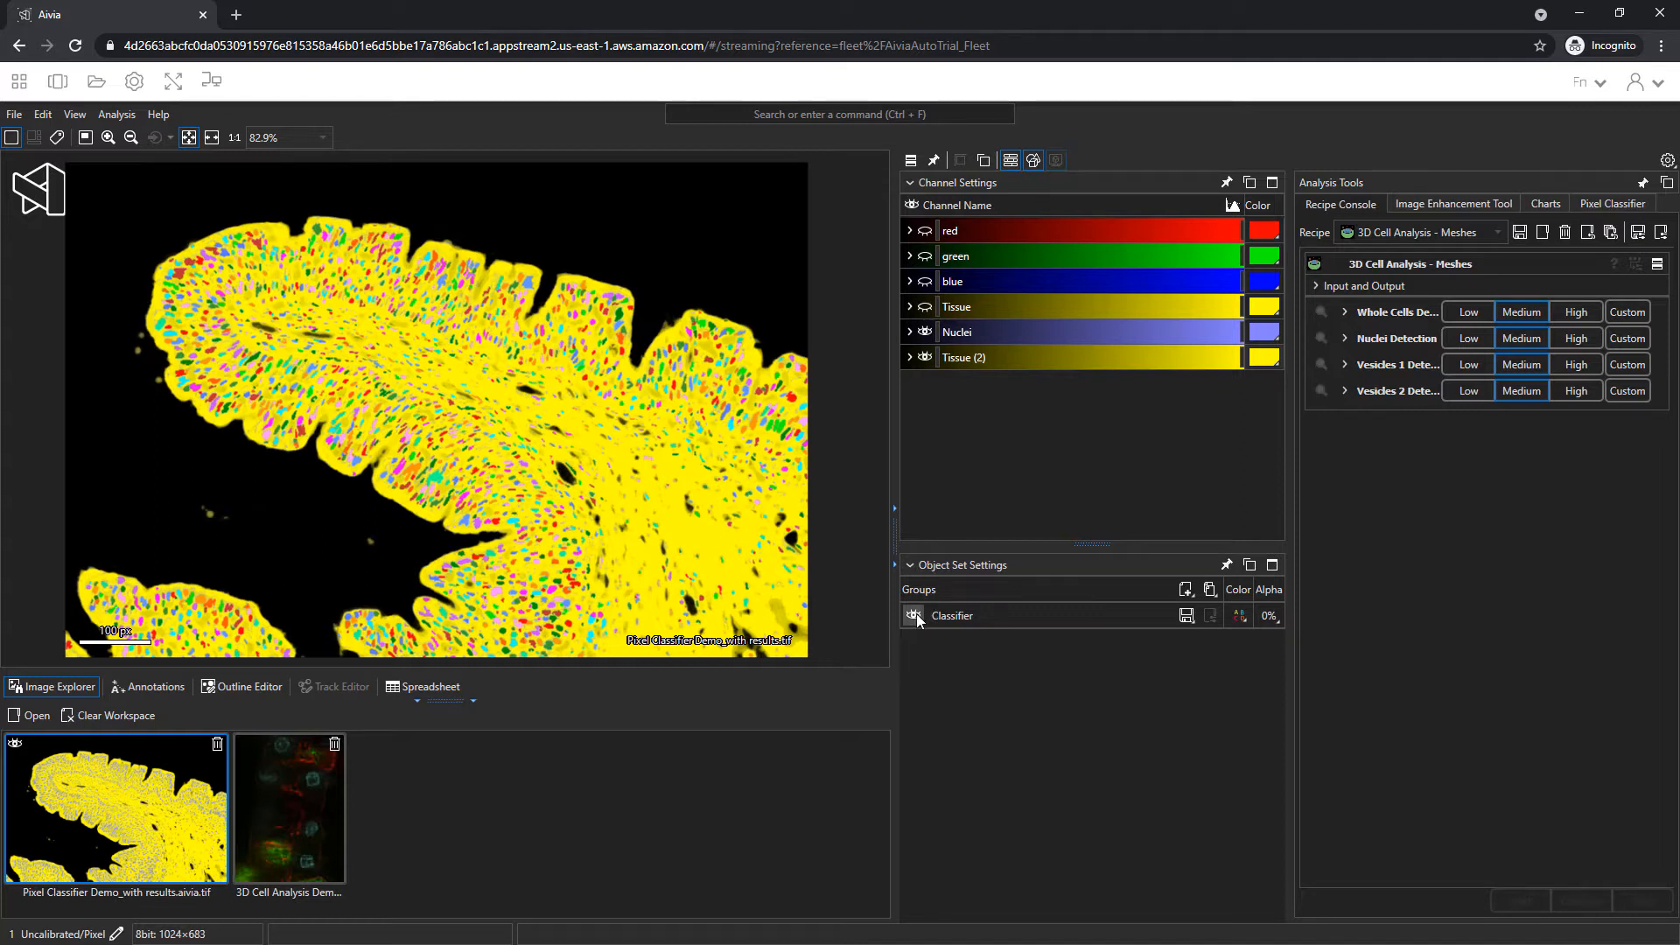
{"action": "left_click", "coordinate": [913, 616]}
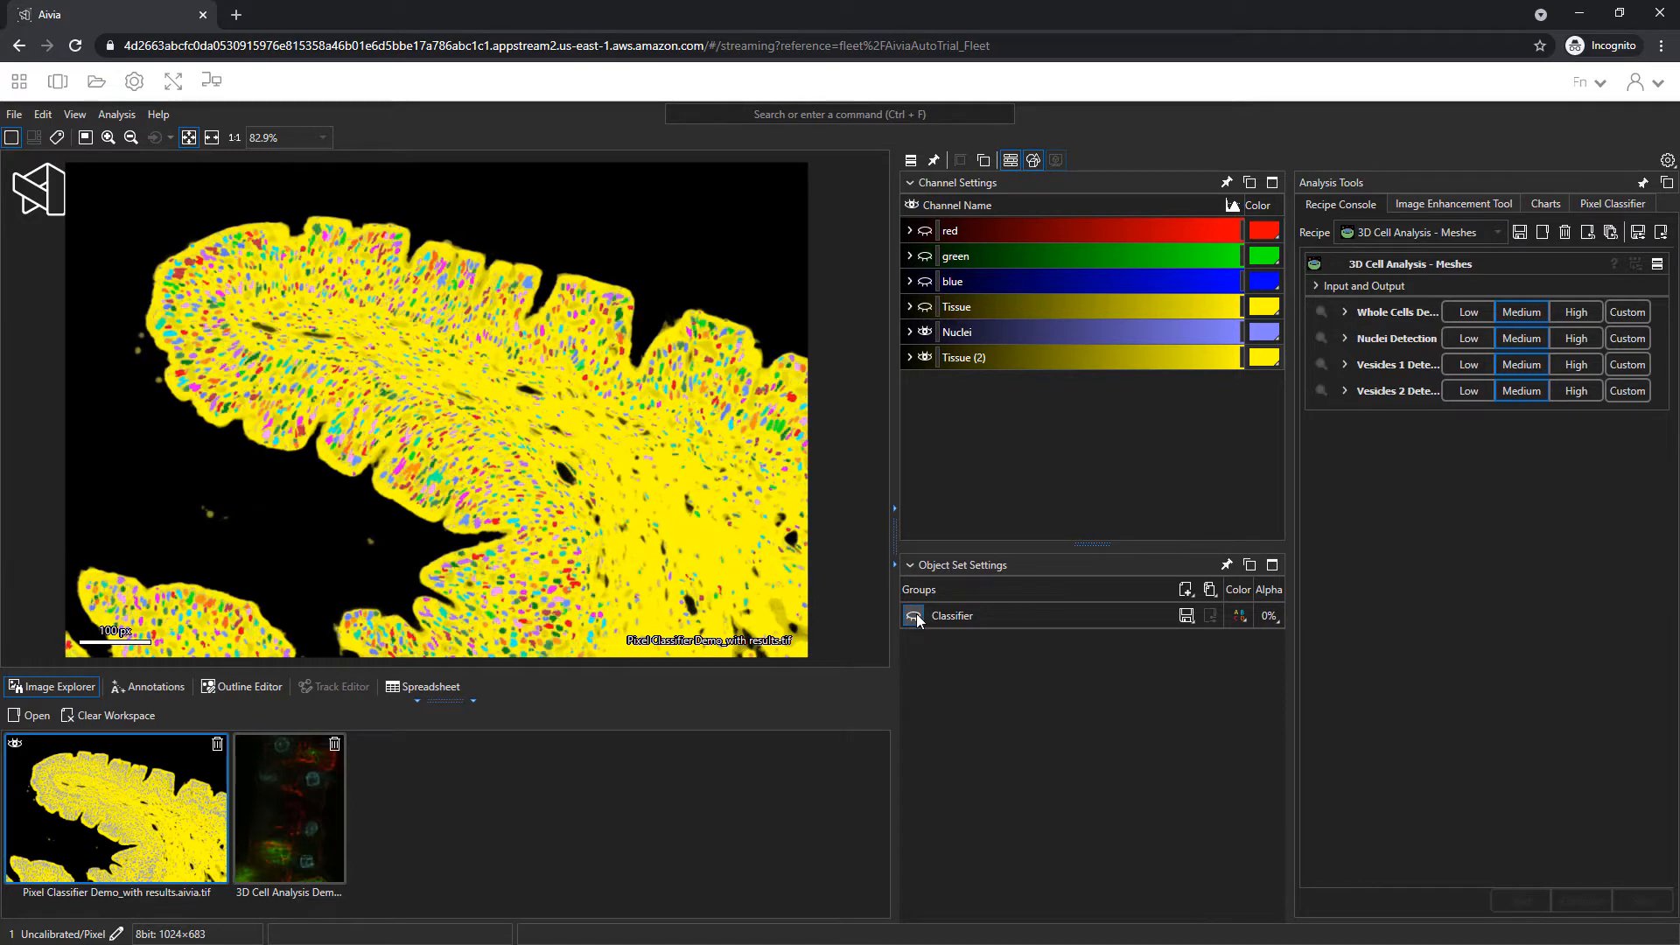
{"action": "left_click", "coordinate": [912, 616]}
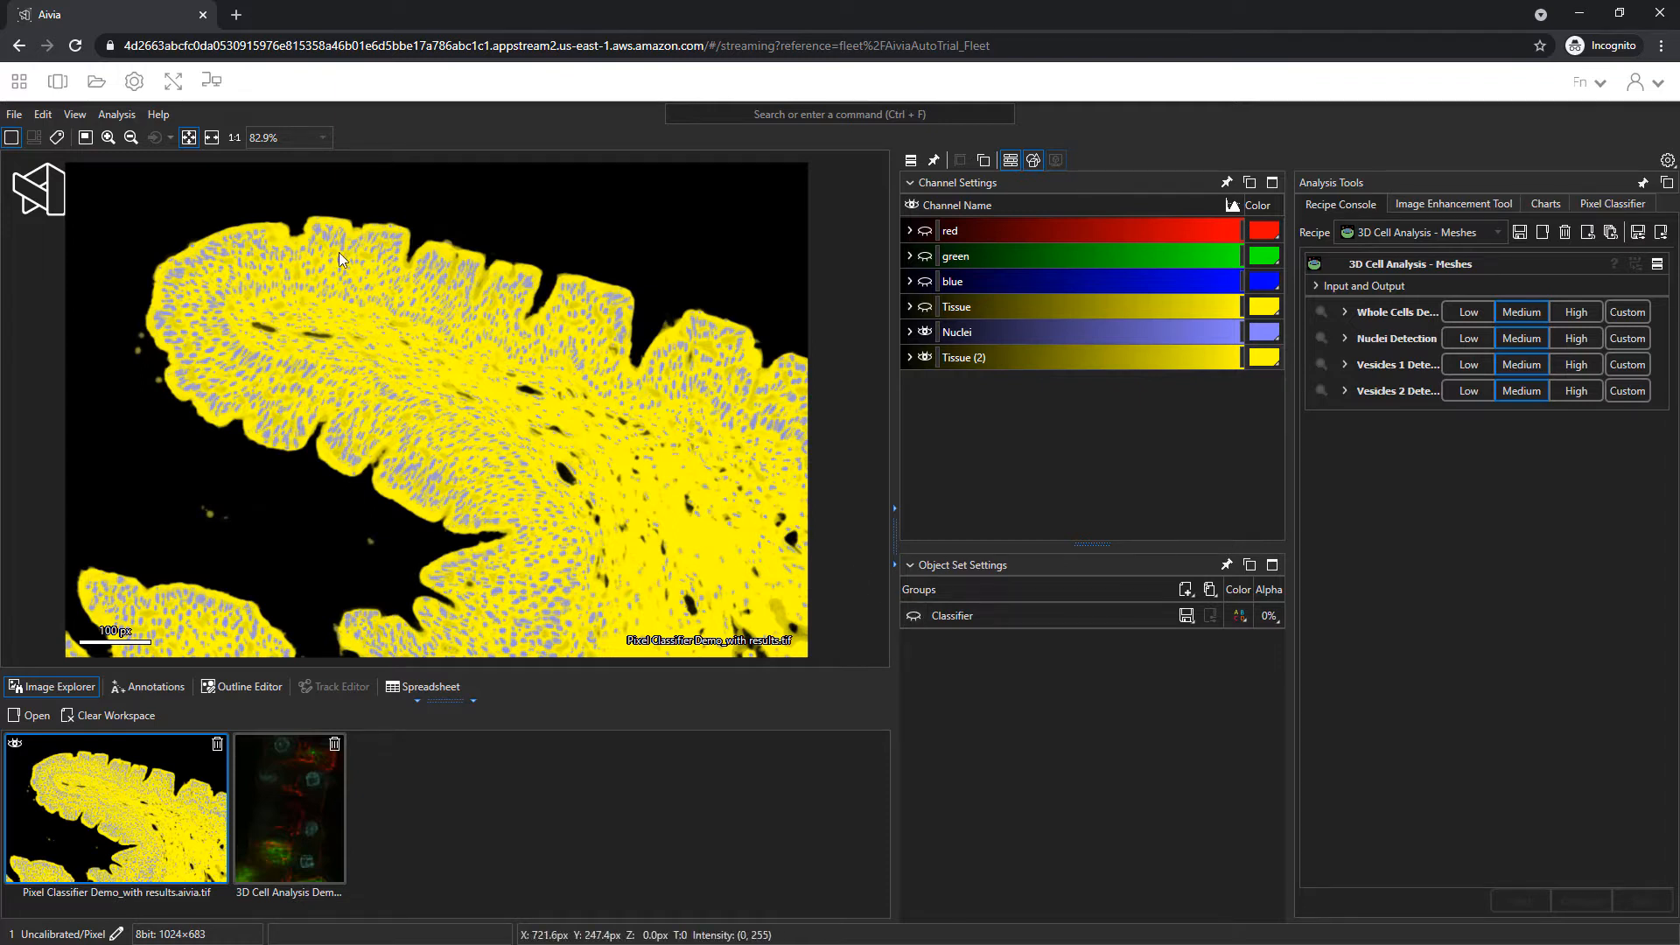
{"action": "mouse_move", "coordinate": [447, 444]}
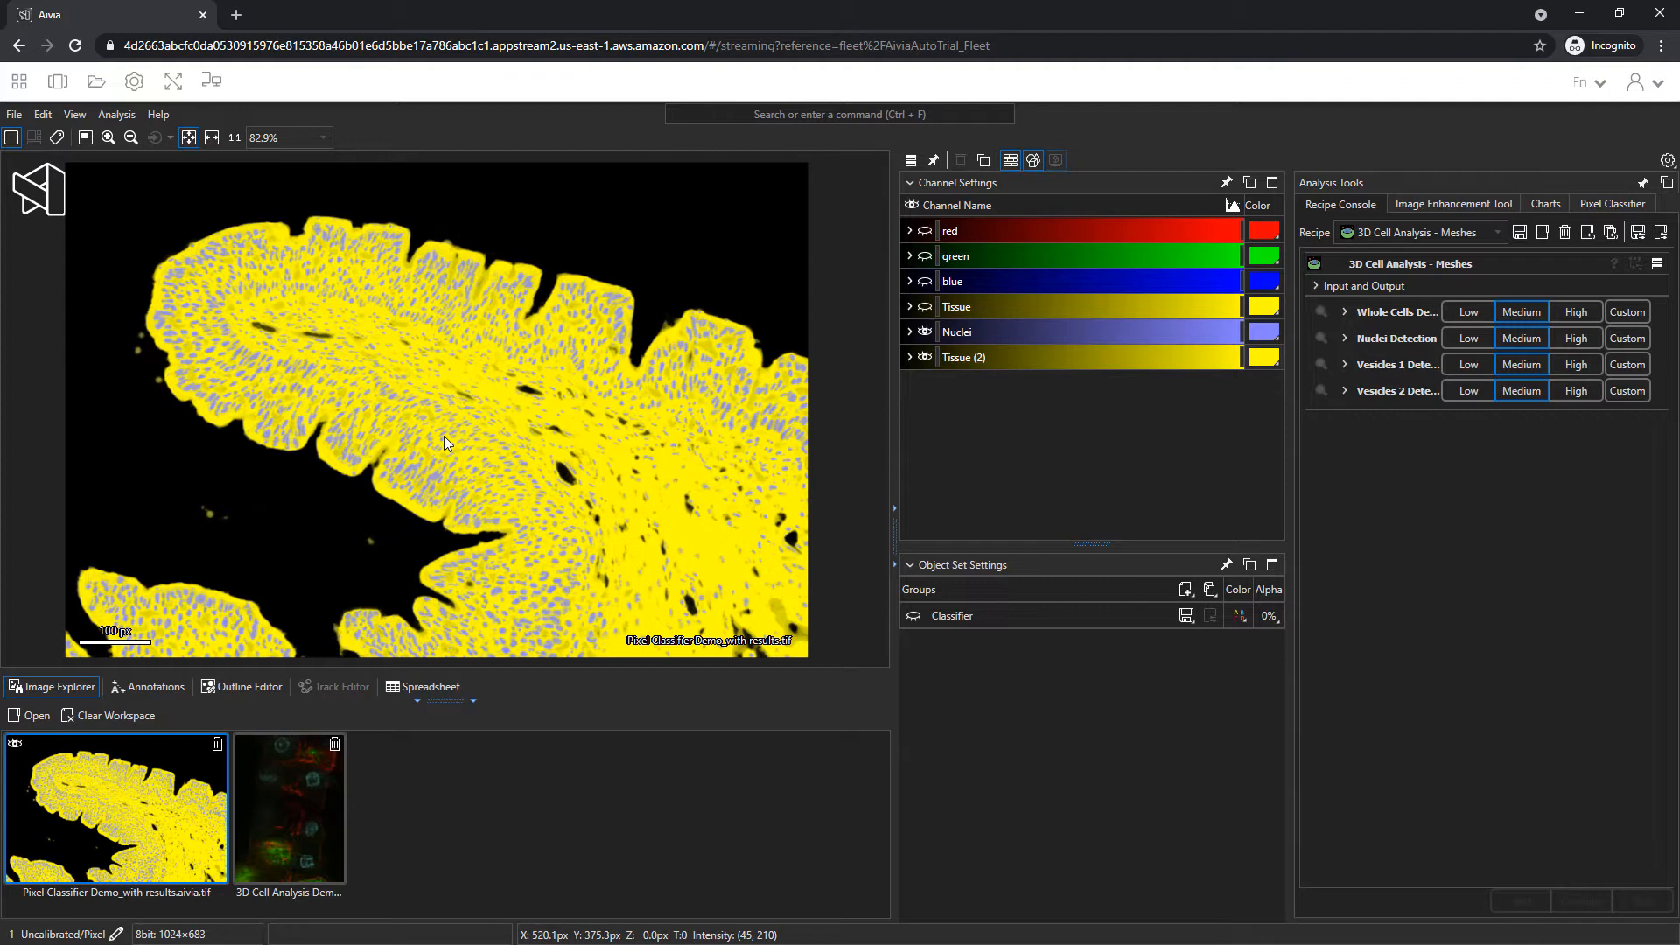
{"action": "mouse_move", "coordinate": [908, 449]}
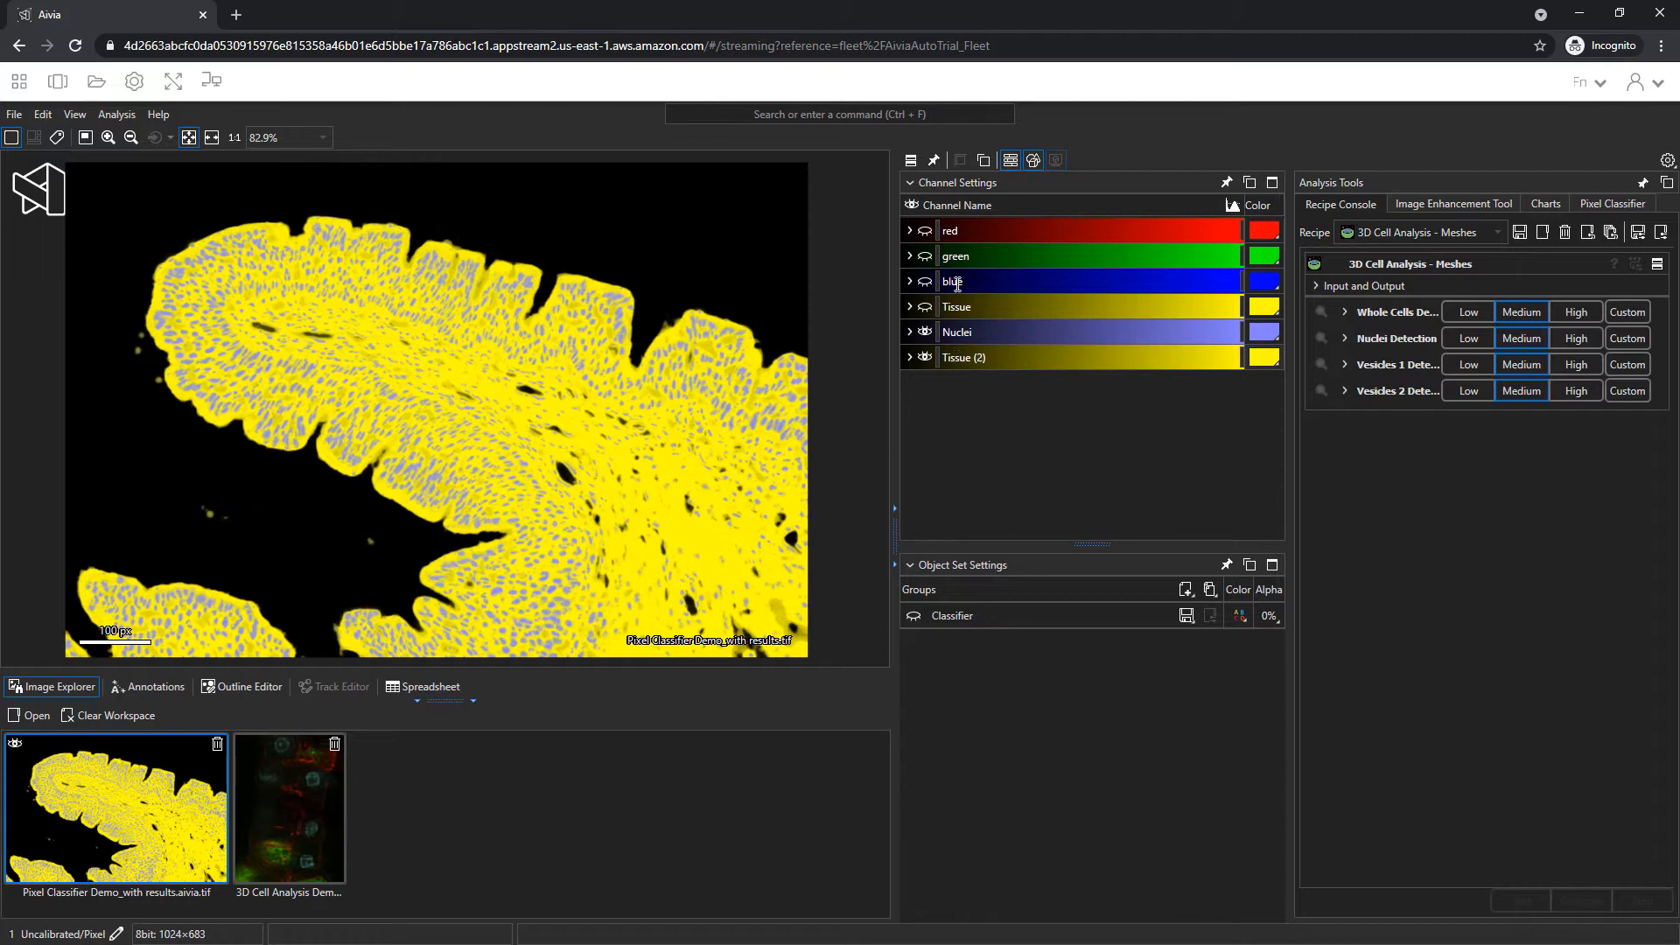
- Show the red, green and blue channels, hide the overlays, and keep Classifier objects hidden
{"action": "left_click", "coordinate": [925, 256]}
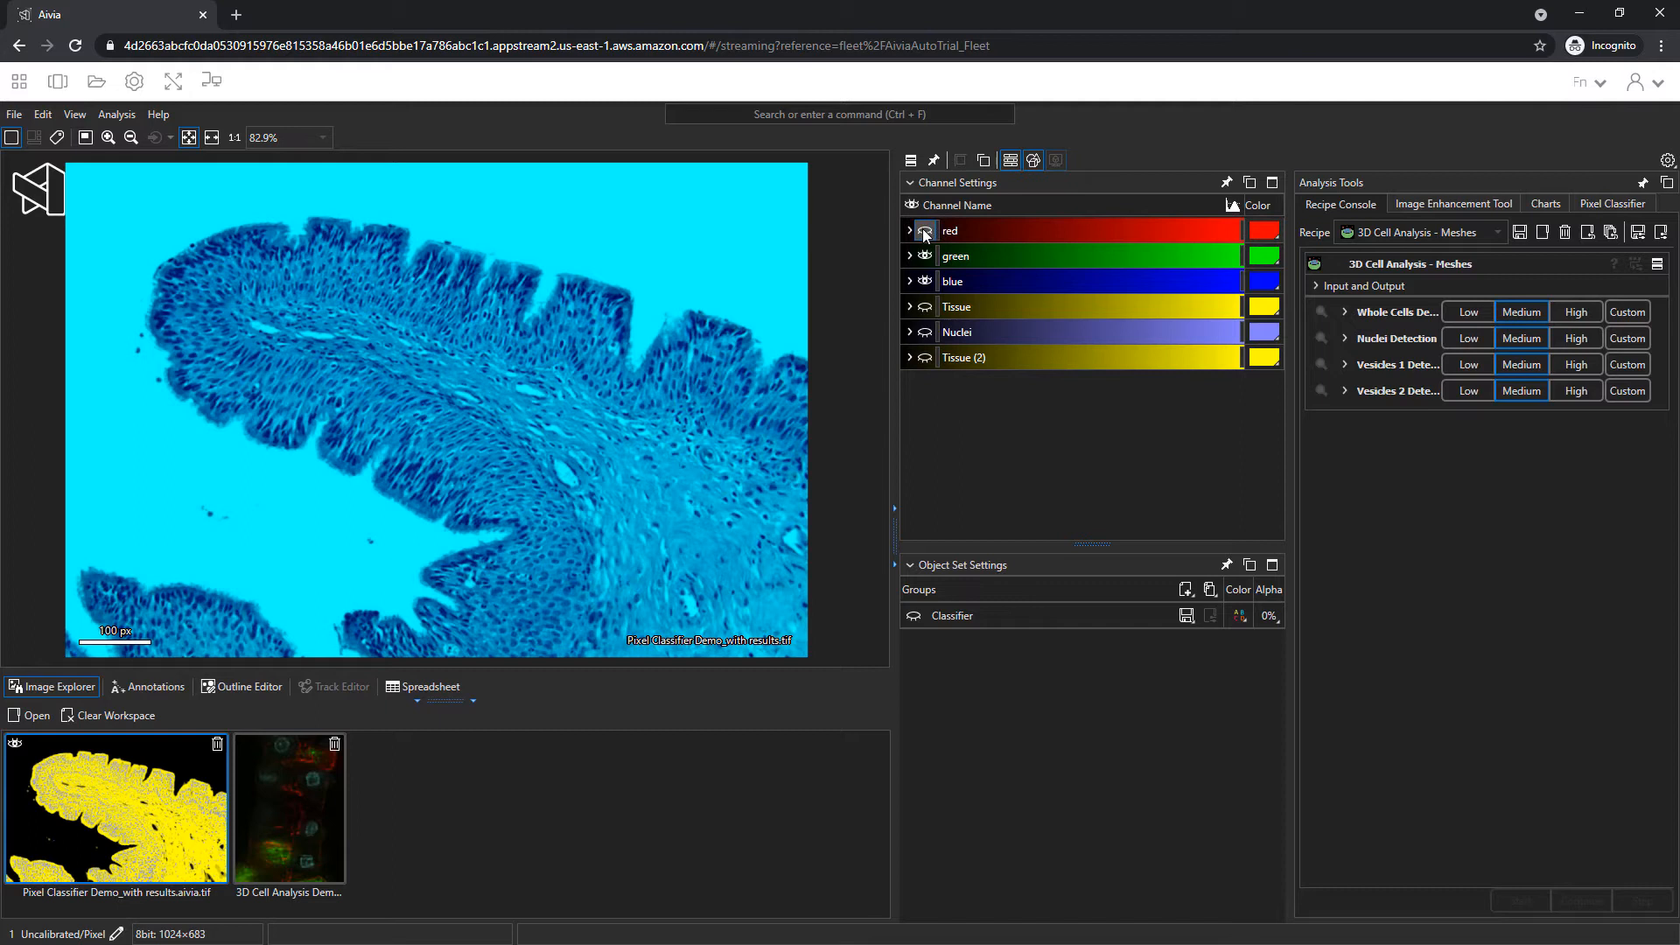
{"action": "left_click", "coordinate": [925, 231]}
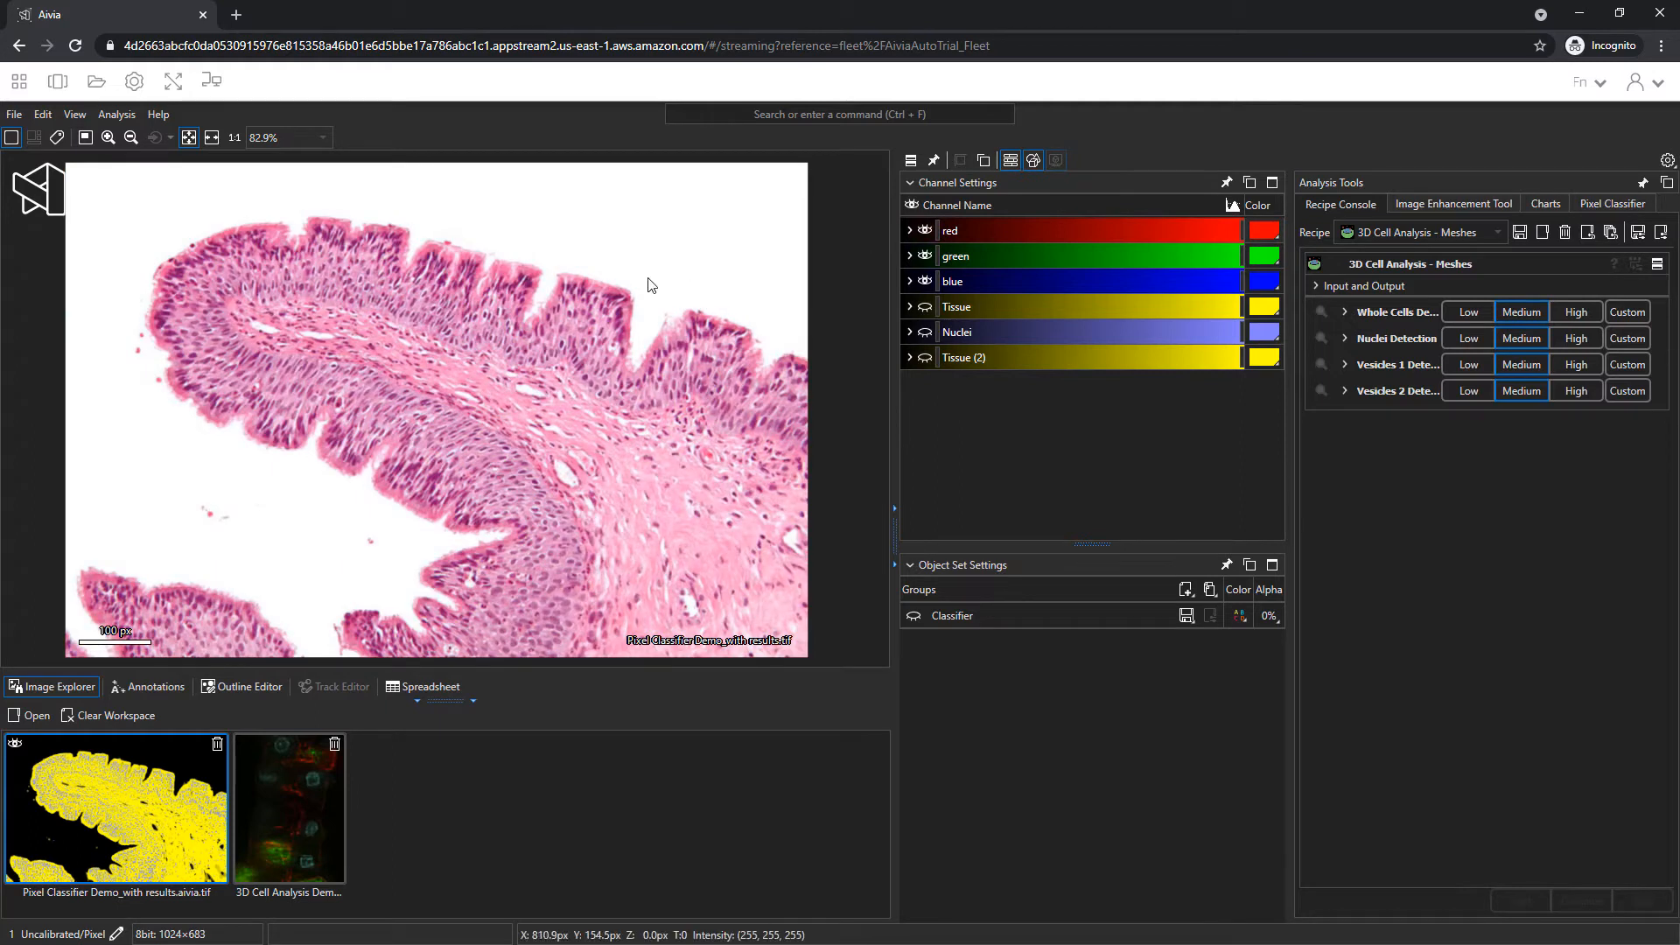
{"action": "mouse_move", "coordinate": [233, 349]}
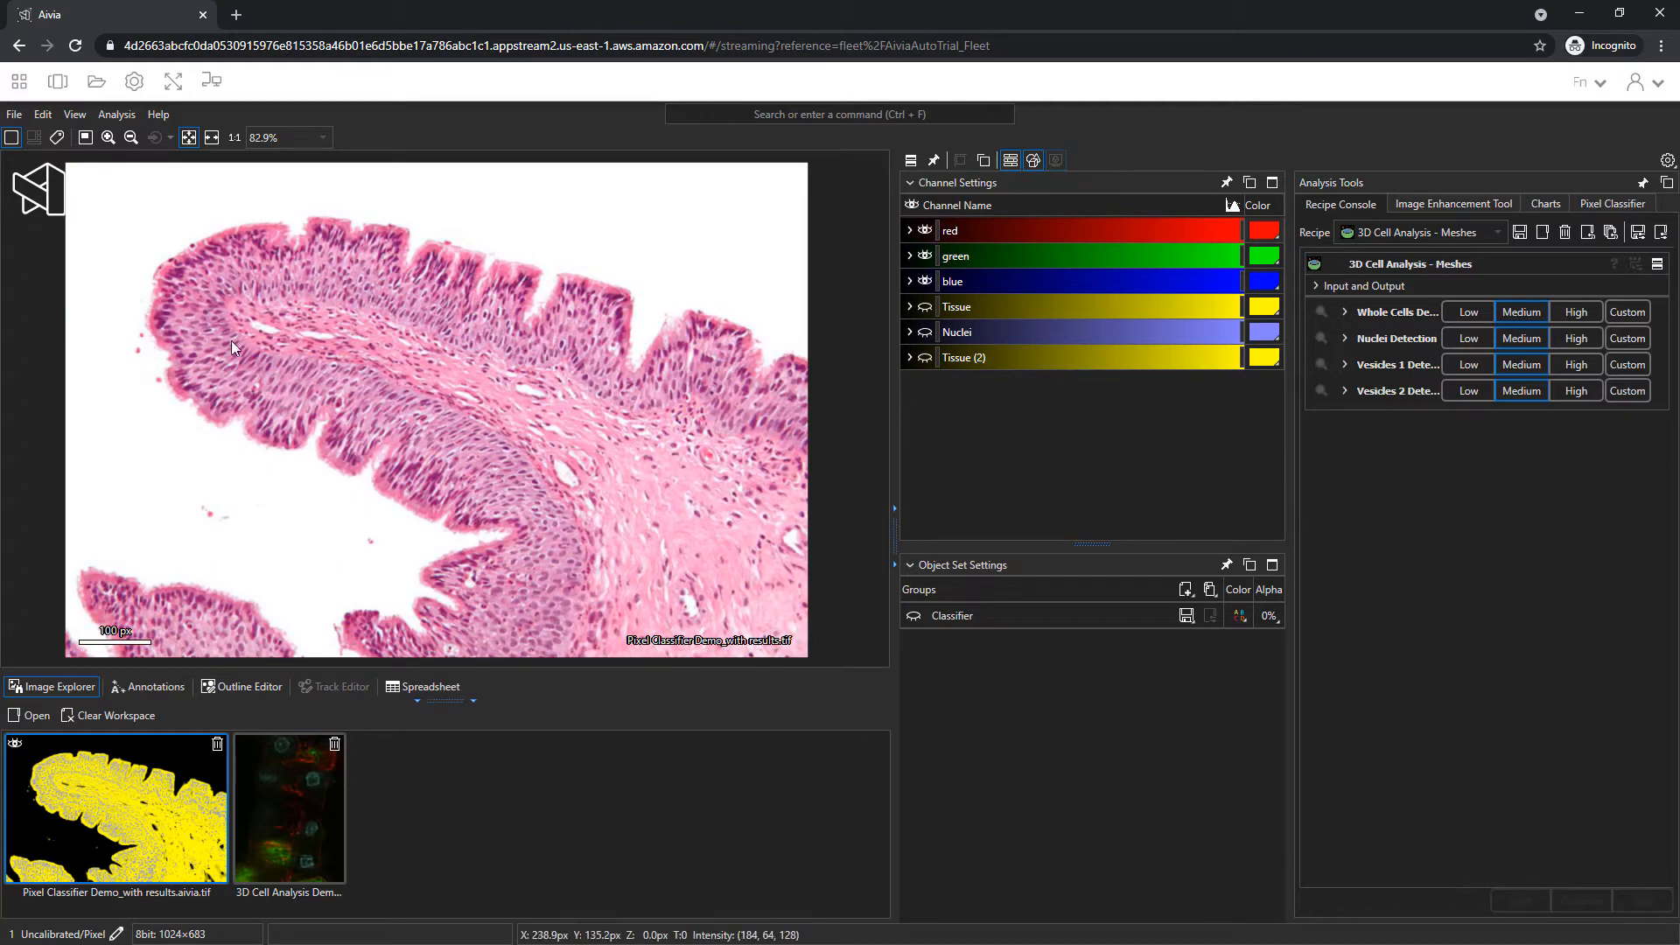
{"action": "mouse_move", "coordinate": [554, 514]}
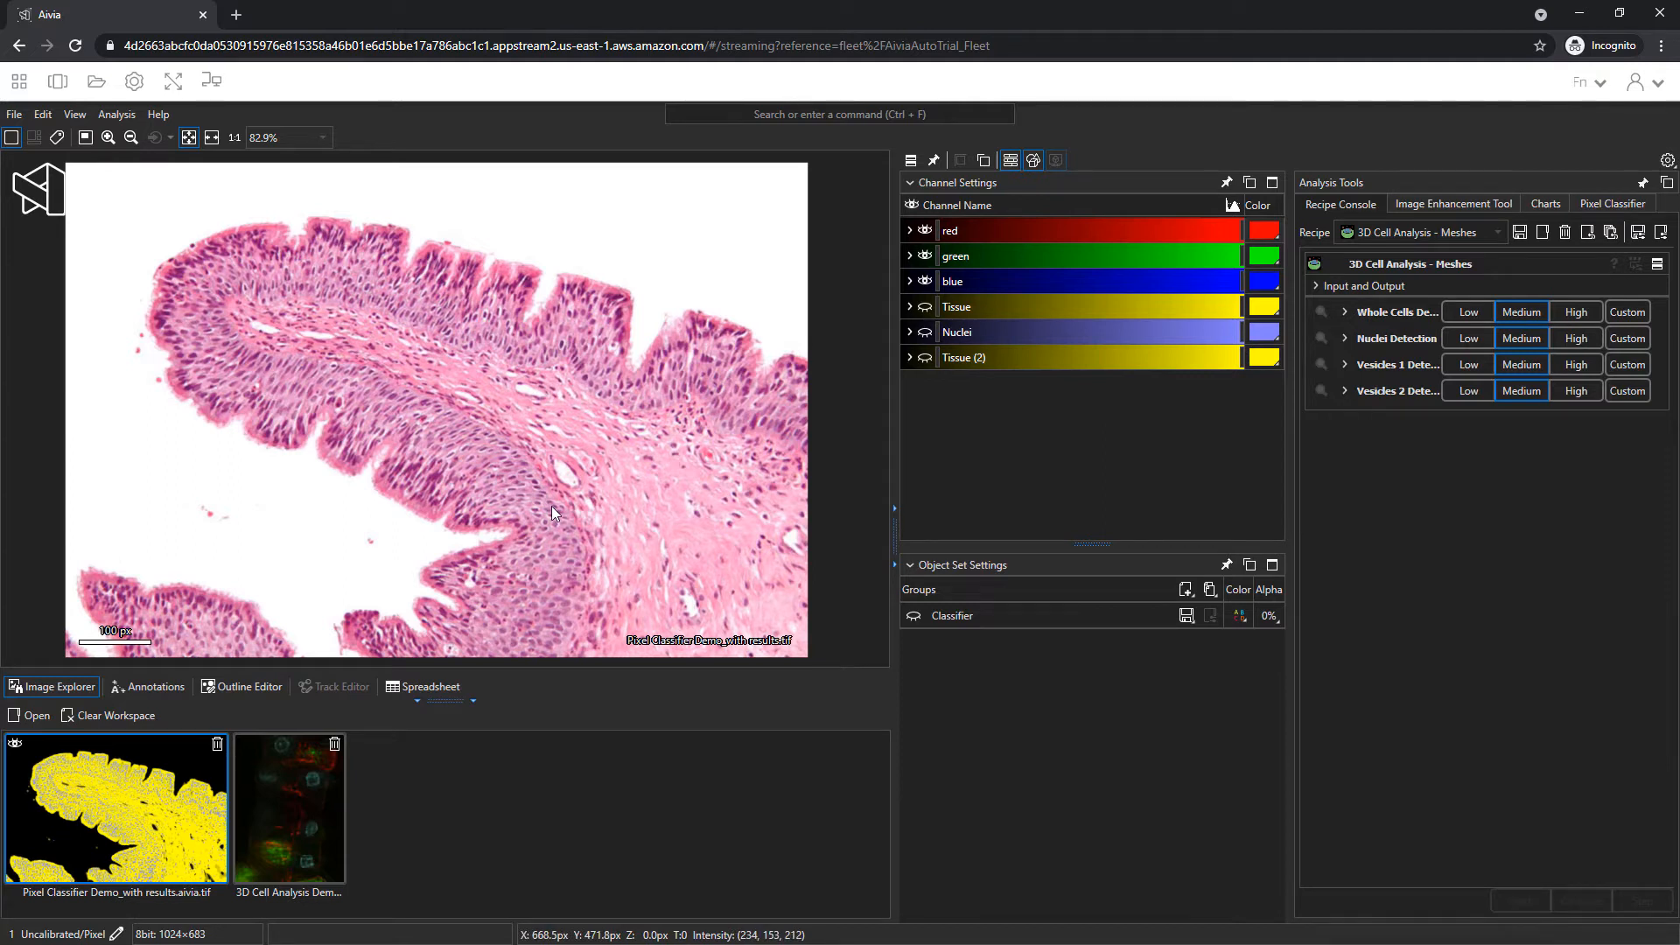
{"action": "mouse_move", "coordinate": [597, 487]}
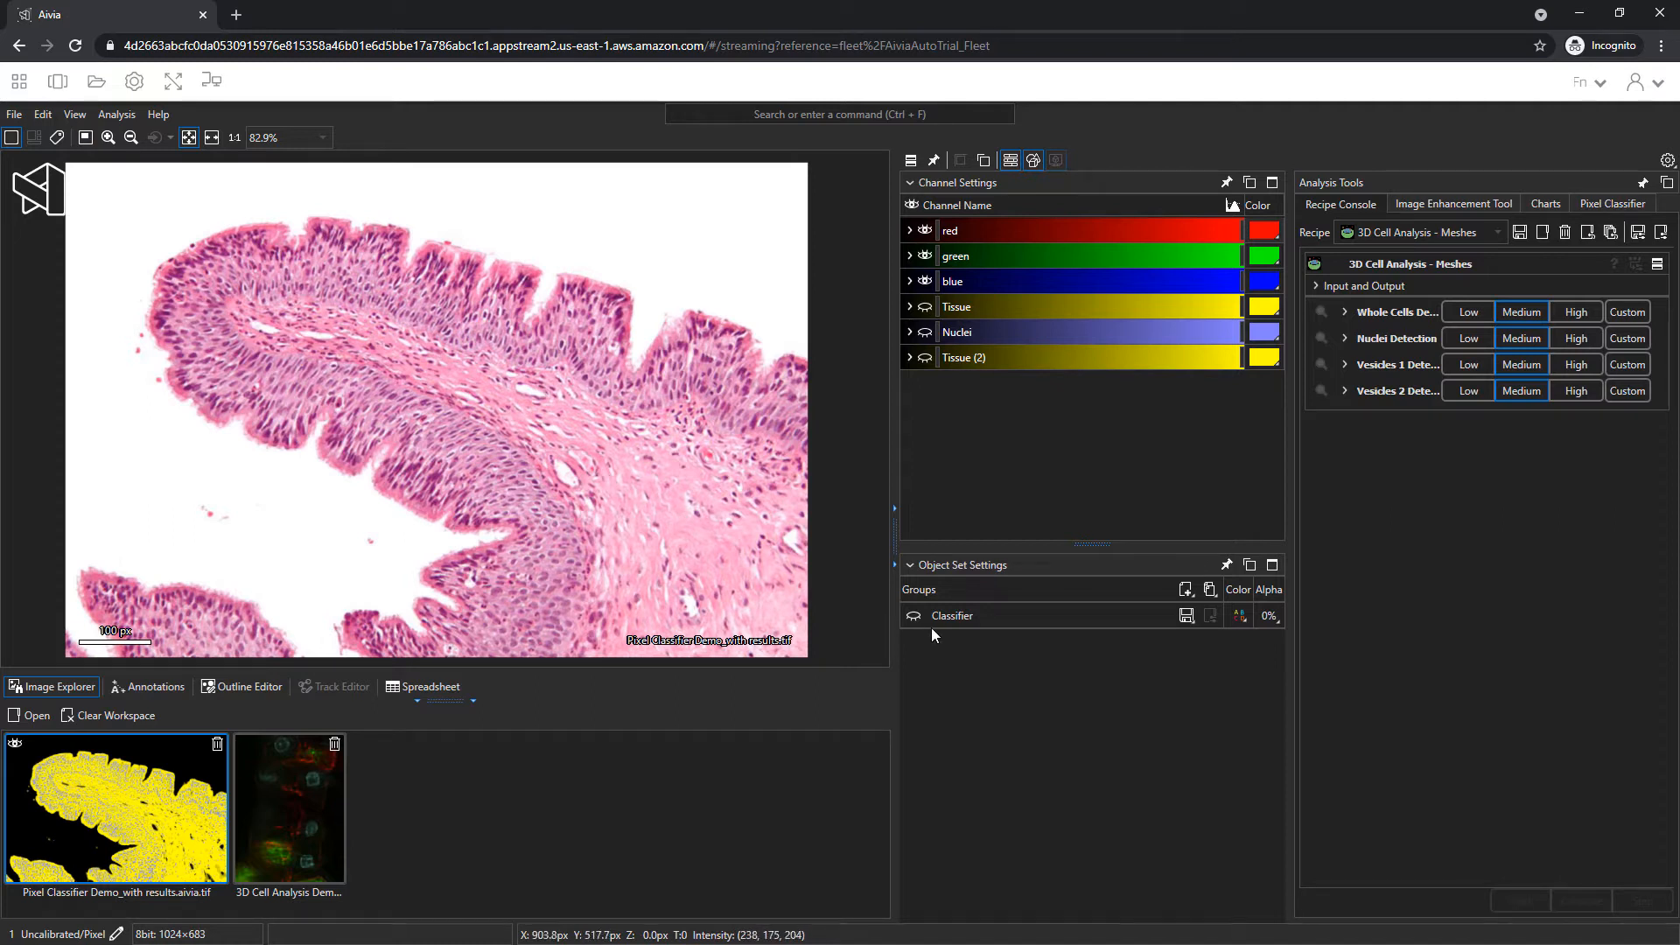
{"action": "left_click", "coordinate": [913, 616]}
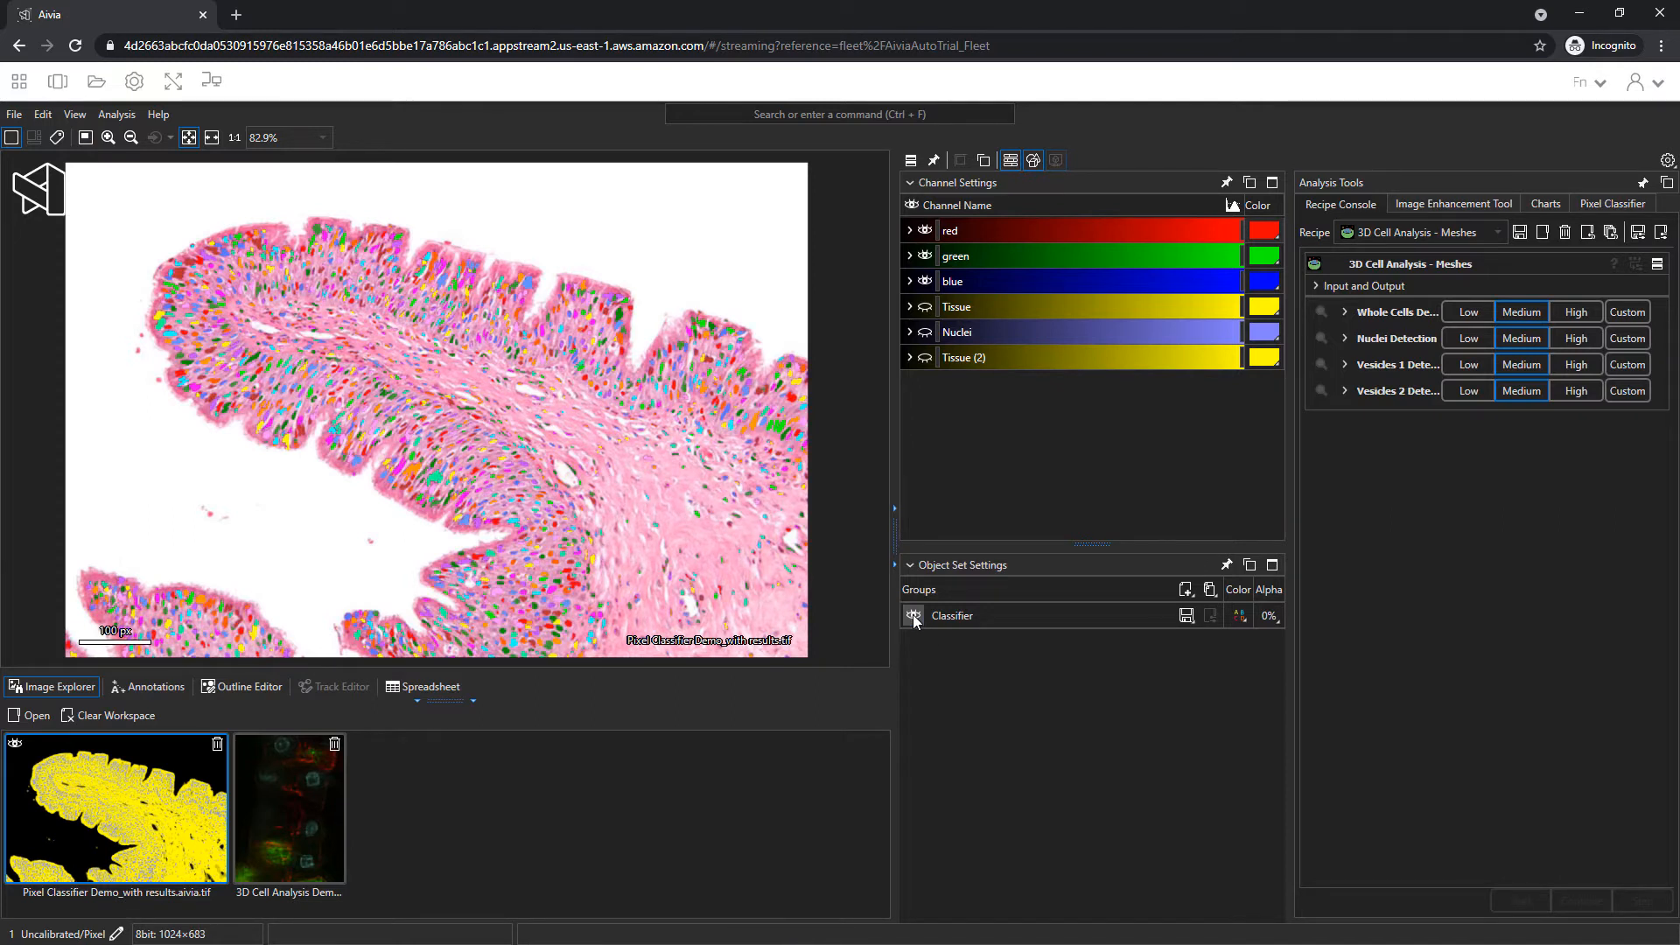
{"action": "left_click", "coordinate": [913, 616]}
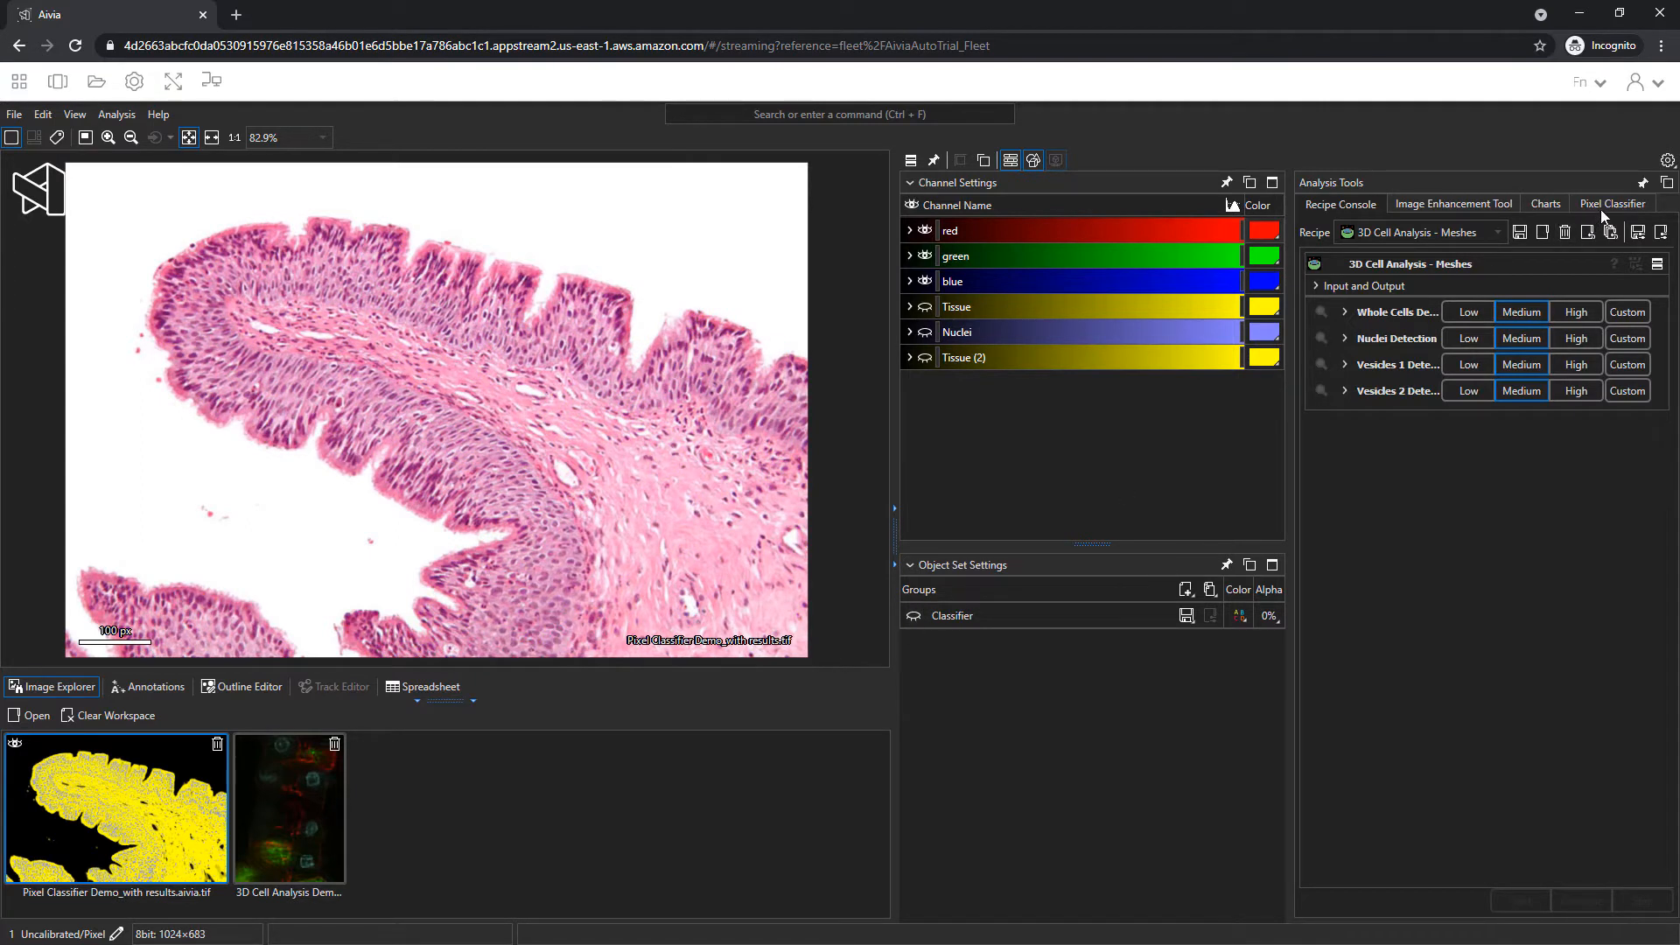
- Bring up the Pixel Classifier tool in Analysis Tools and select its Want class
{"action": "left_click", "coordinate": [1612, 203]}
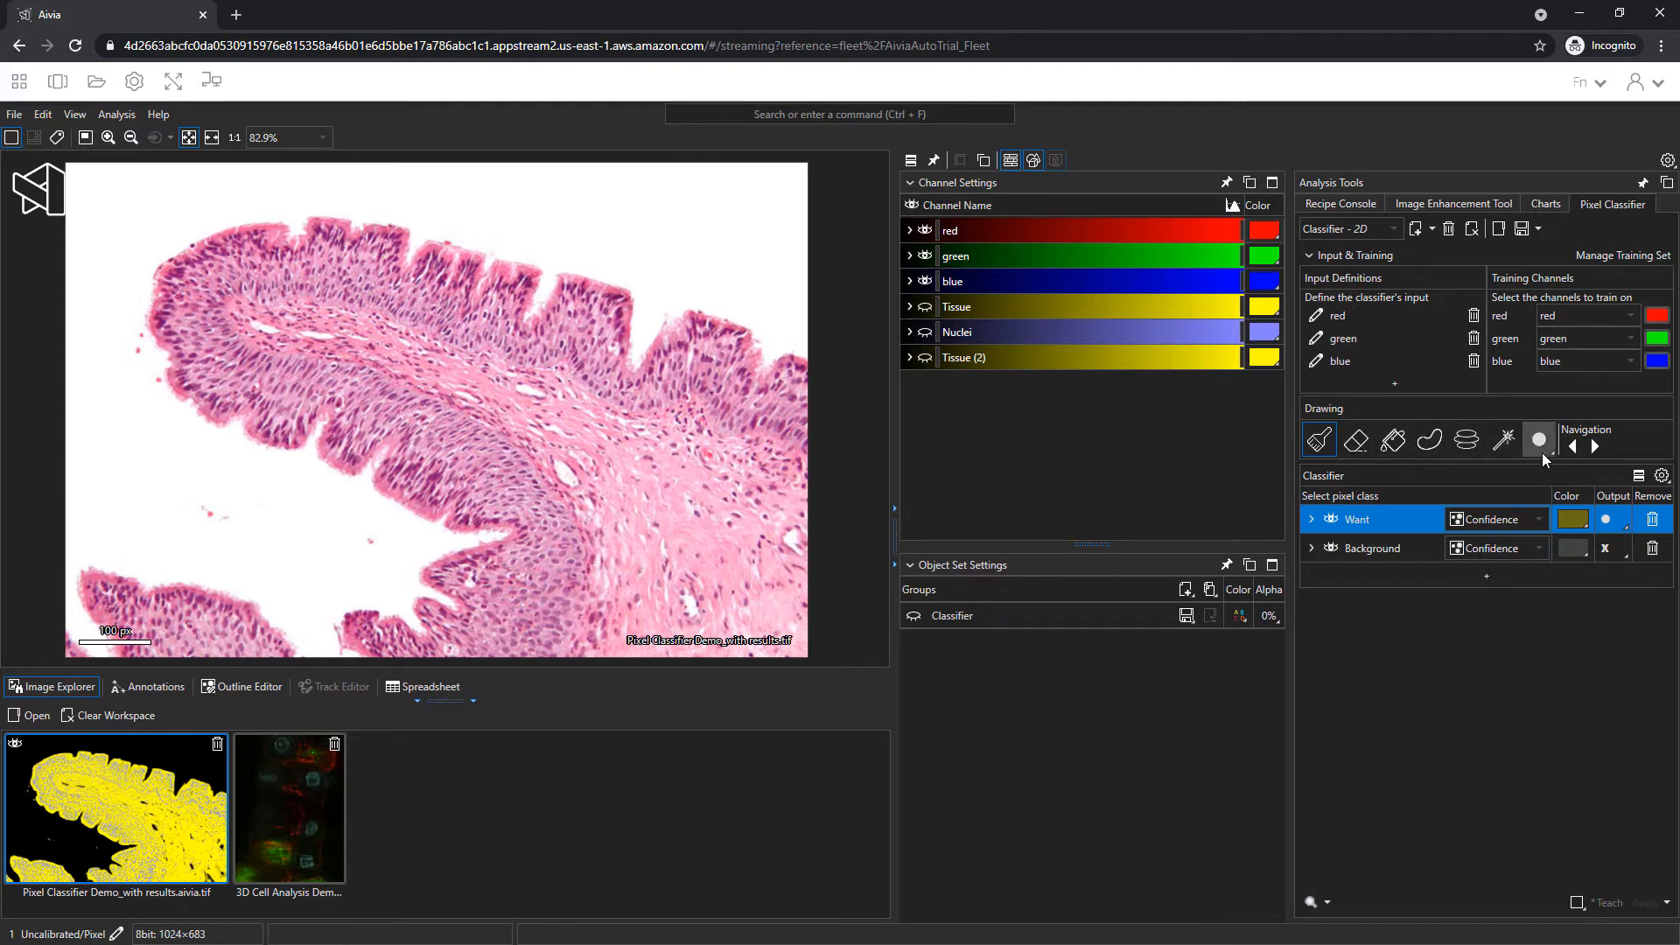
{"action": "left_click", "coordinate": [1371, 519]}
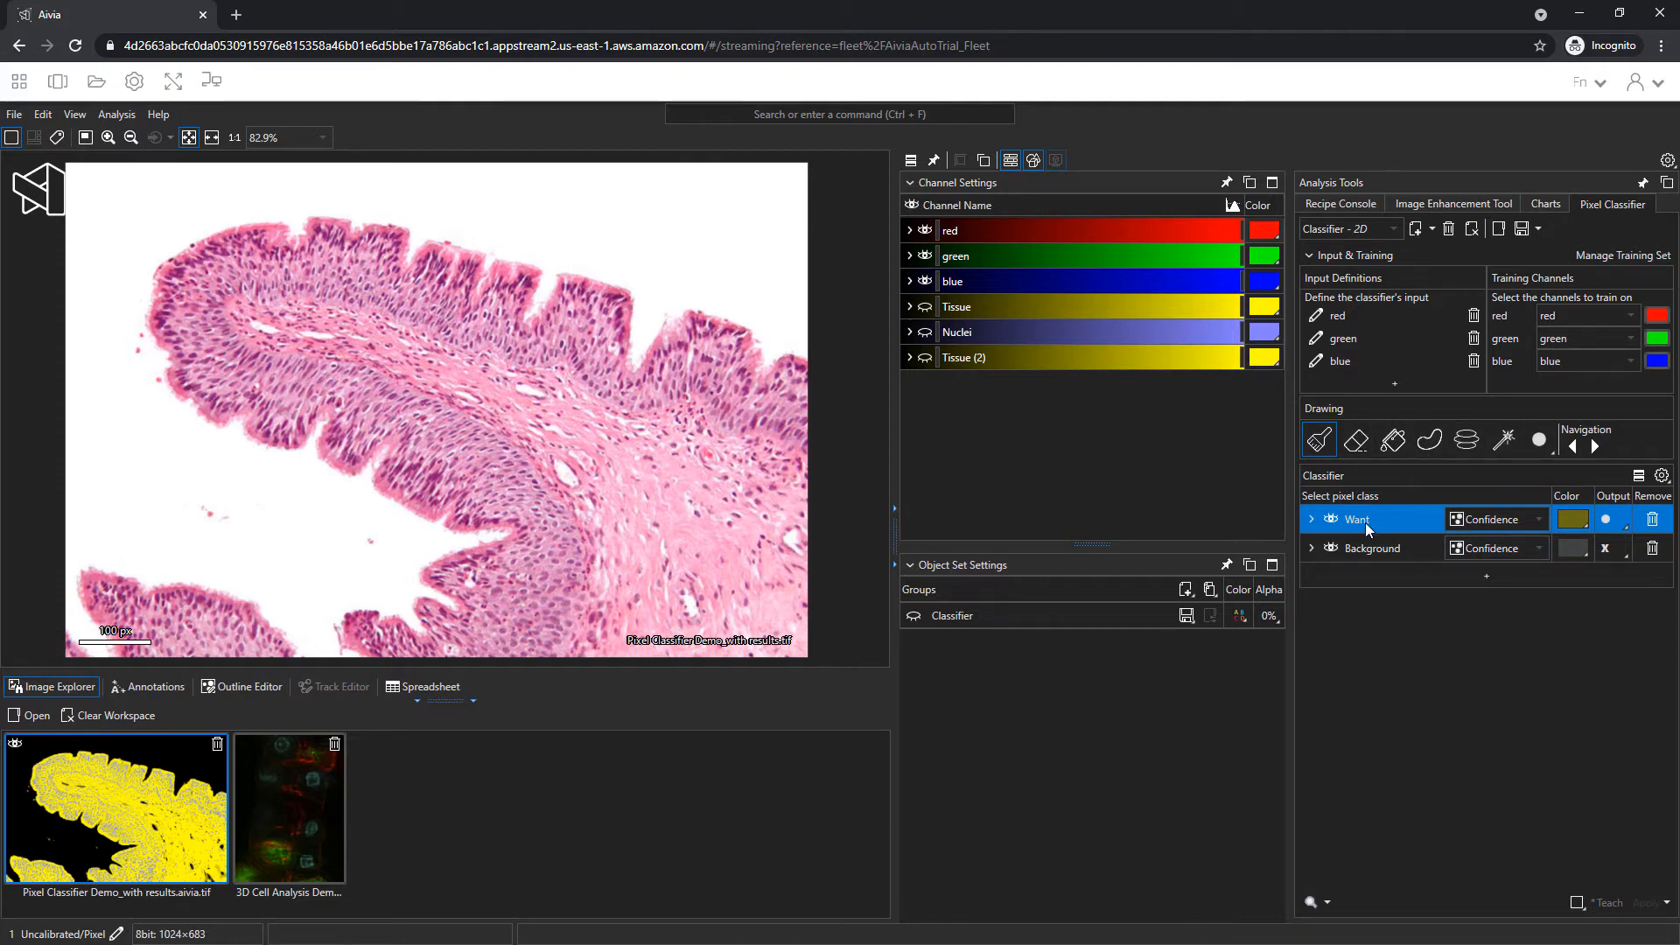
{"action": "mouse_move", "coordinate": [369, 236]}
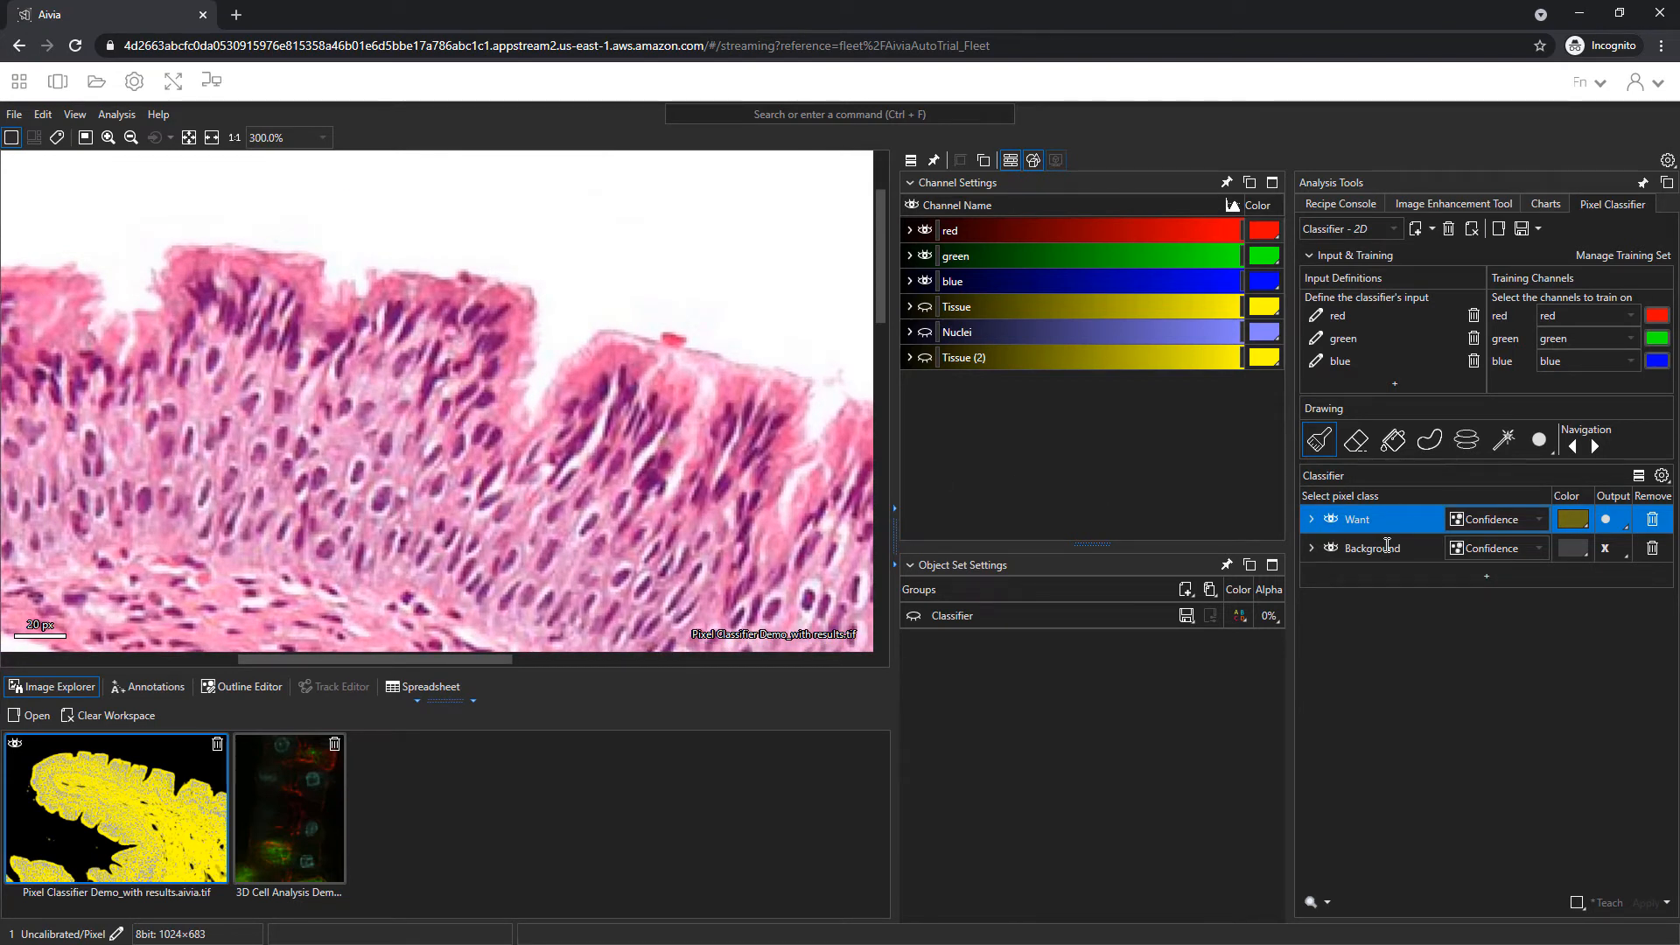
- Lasso the white area above the tissue edge as a Background training region
{"action": "left_click", "coordinate": [1387, 548]}
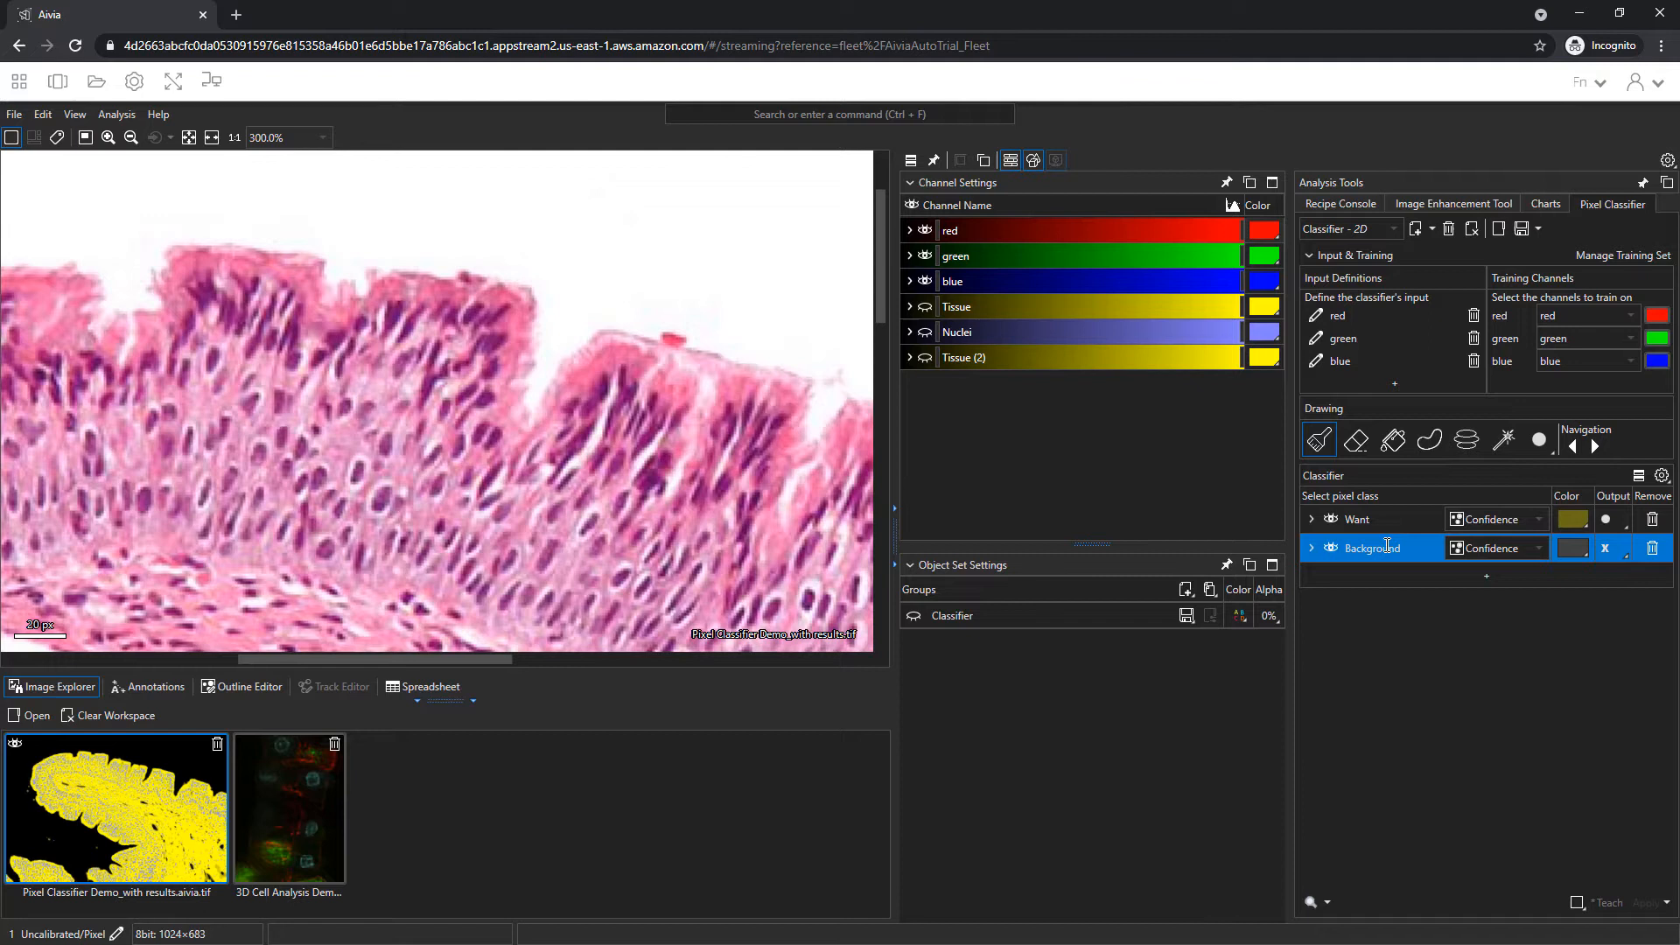
{"action": "left_click", "coordinate": [1429, 440]}
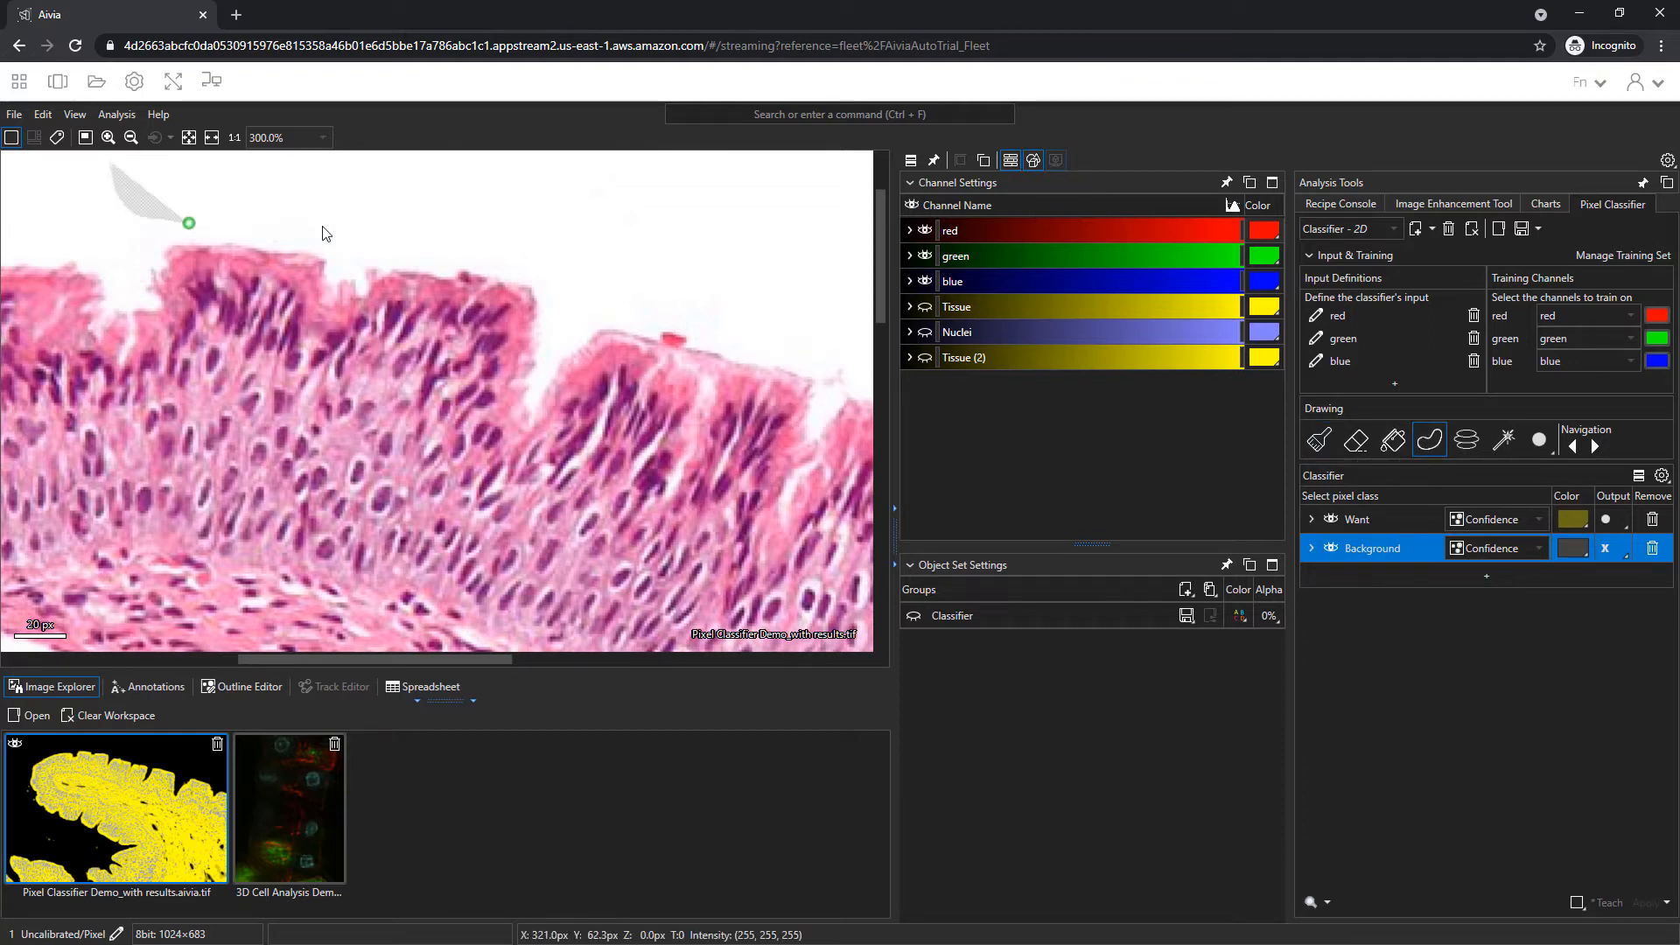
{"action": "left_click_drag", "start_coordinate": [190, 223], "coordinate": [568, 329]}
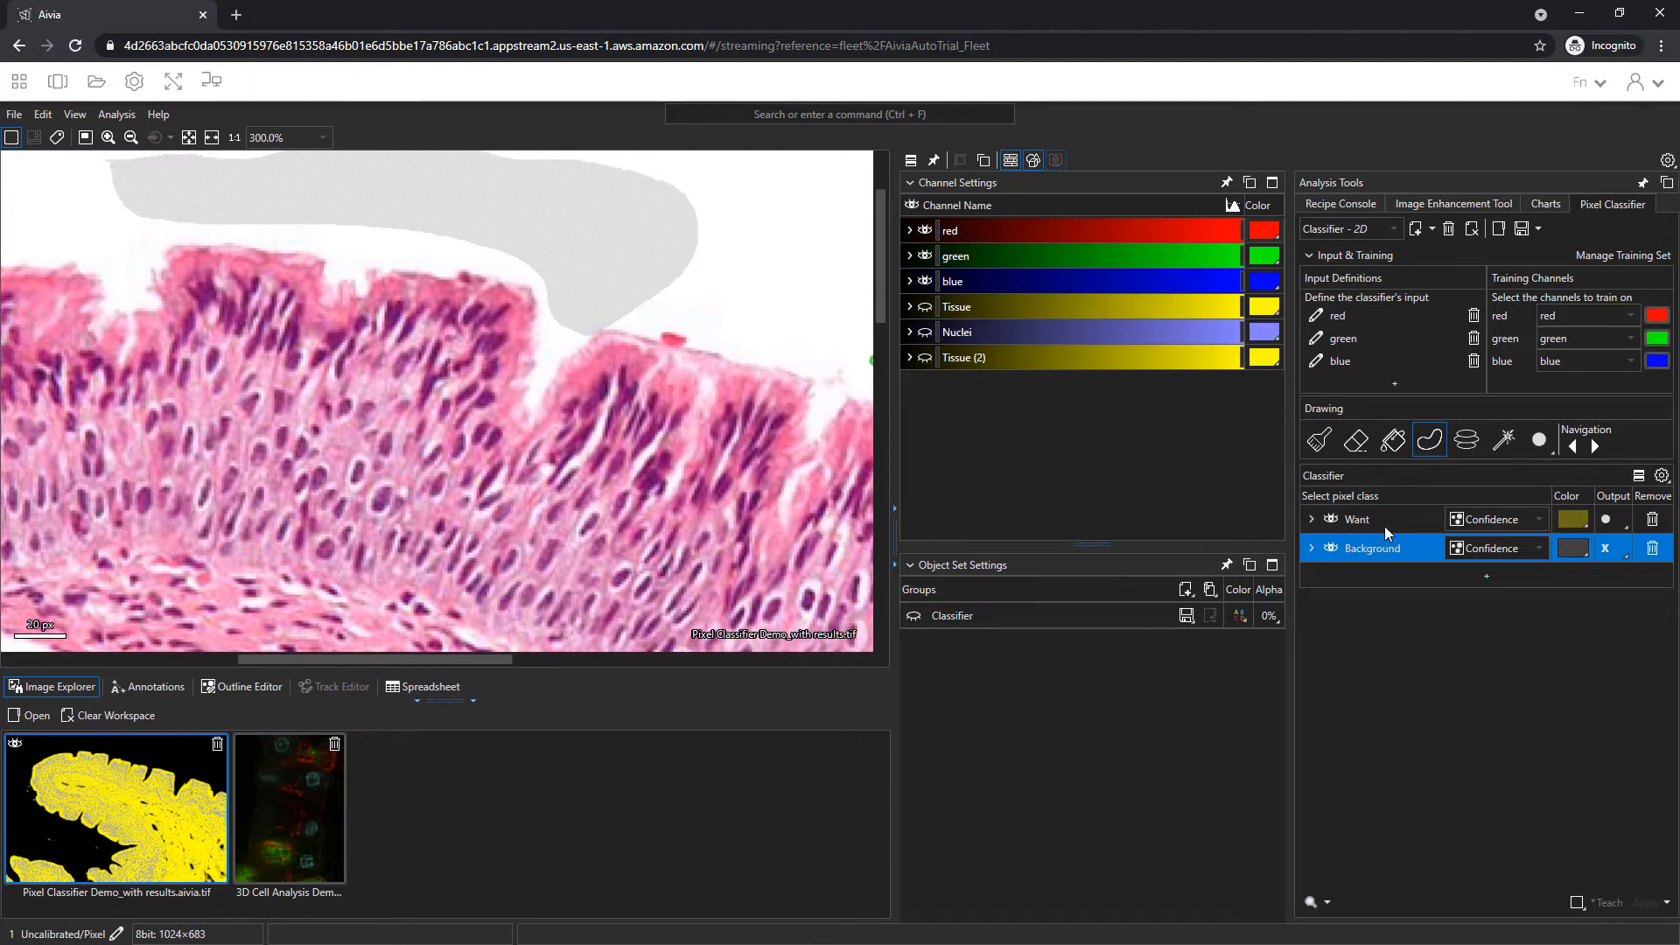
- Paint Want strokes along the tissue edge using the Paintbrush with an adjusted radius
{"action": "left_click", "coordinate": [1382, 519]}
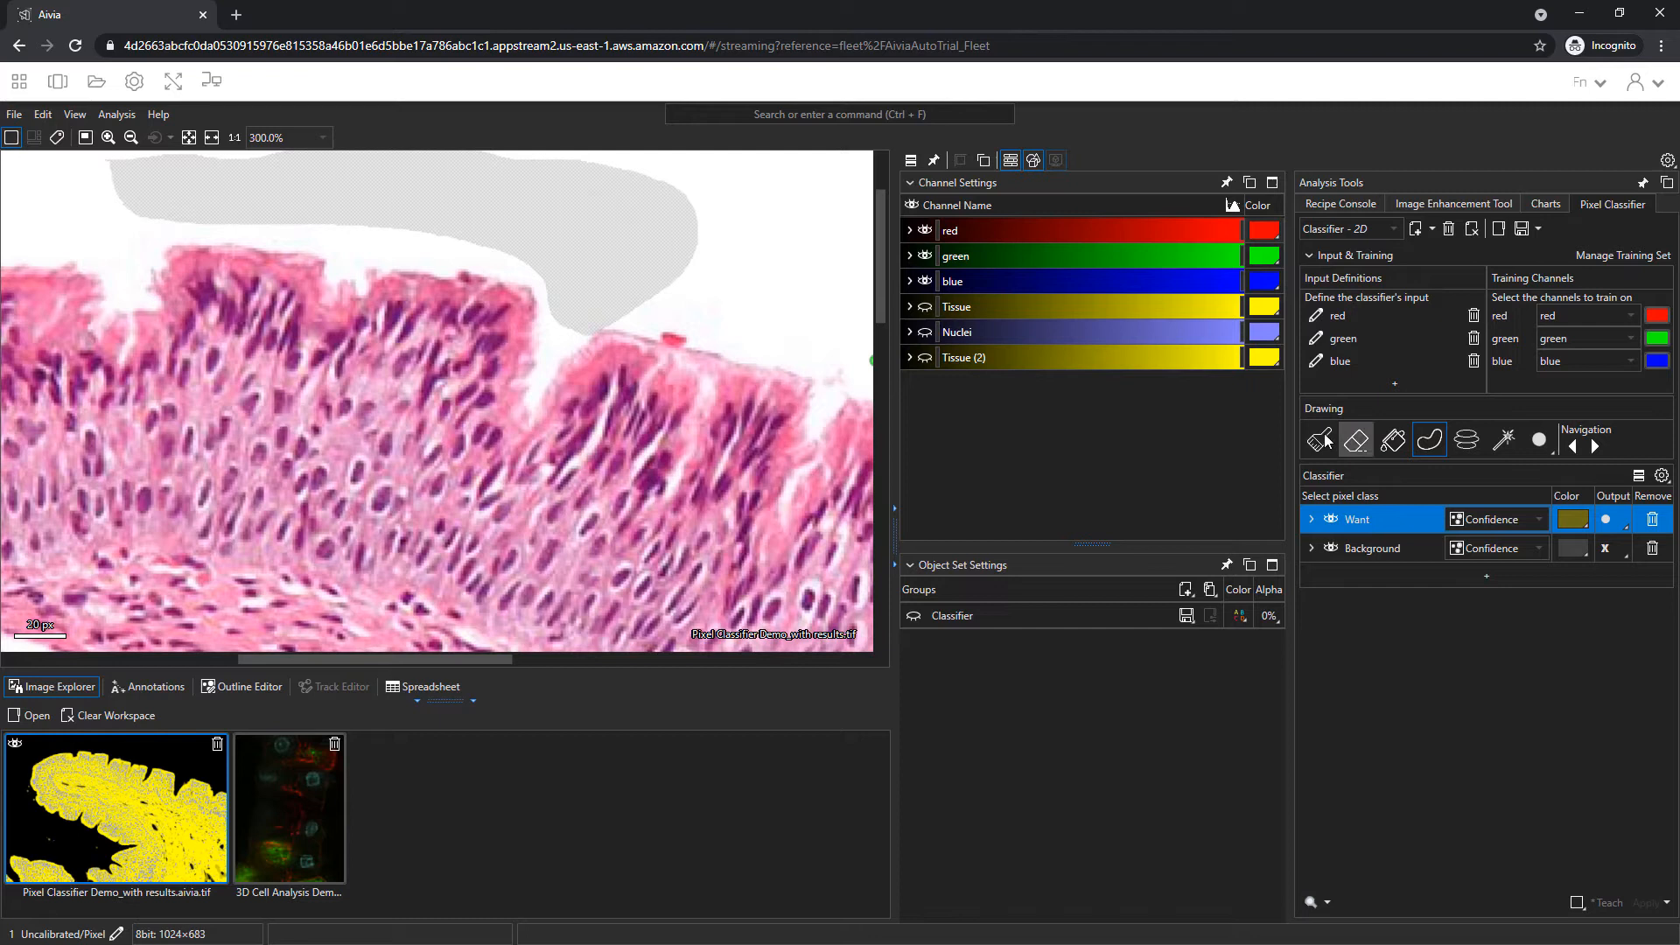
{"action": "left_click", "coordinate": [1319, 440]}
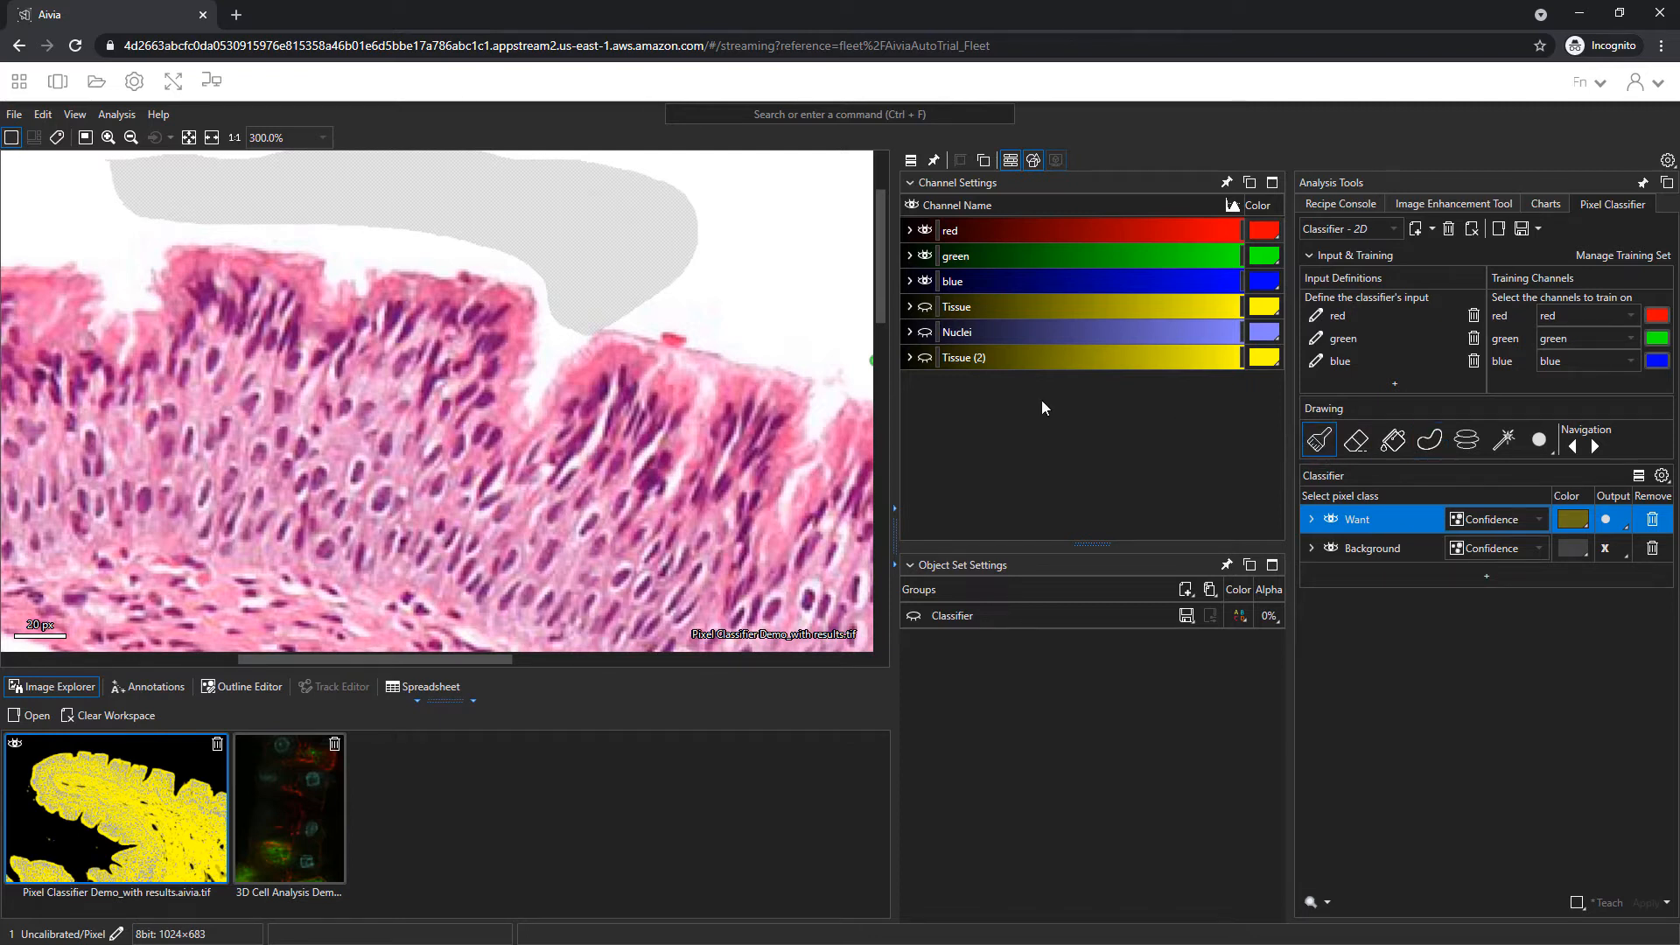
{"action": "mouse_move", "coordinate": [834, 392]}
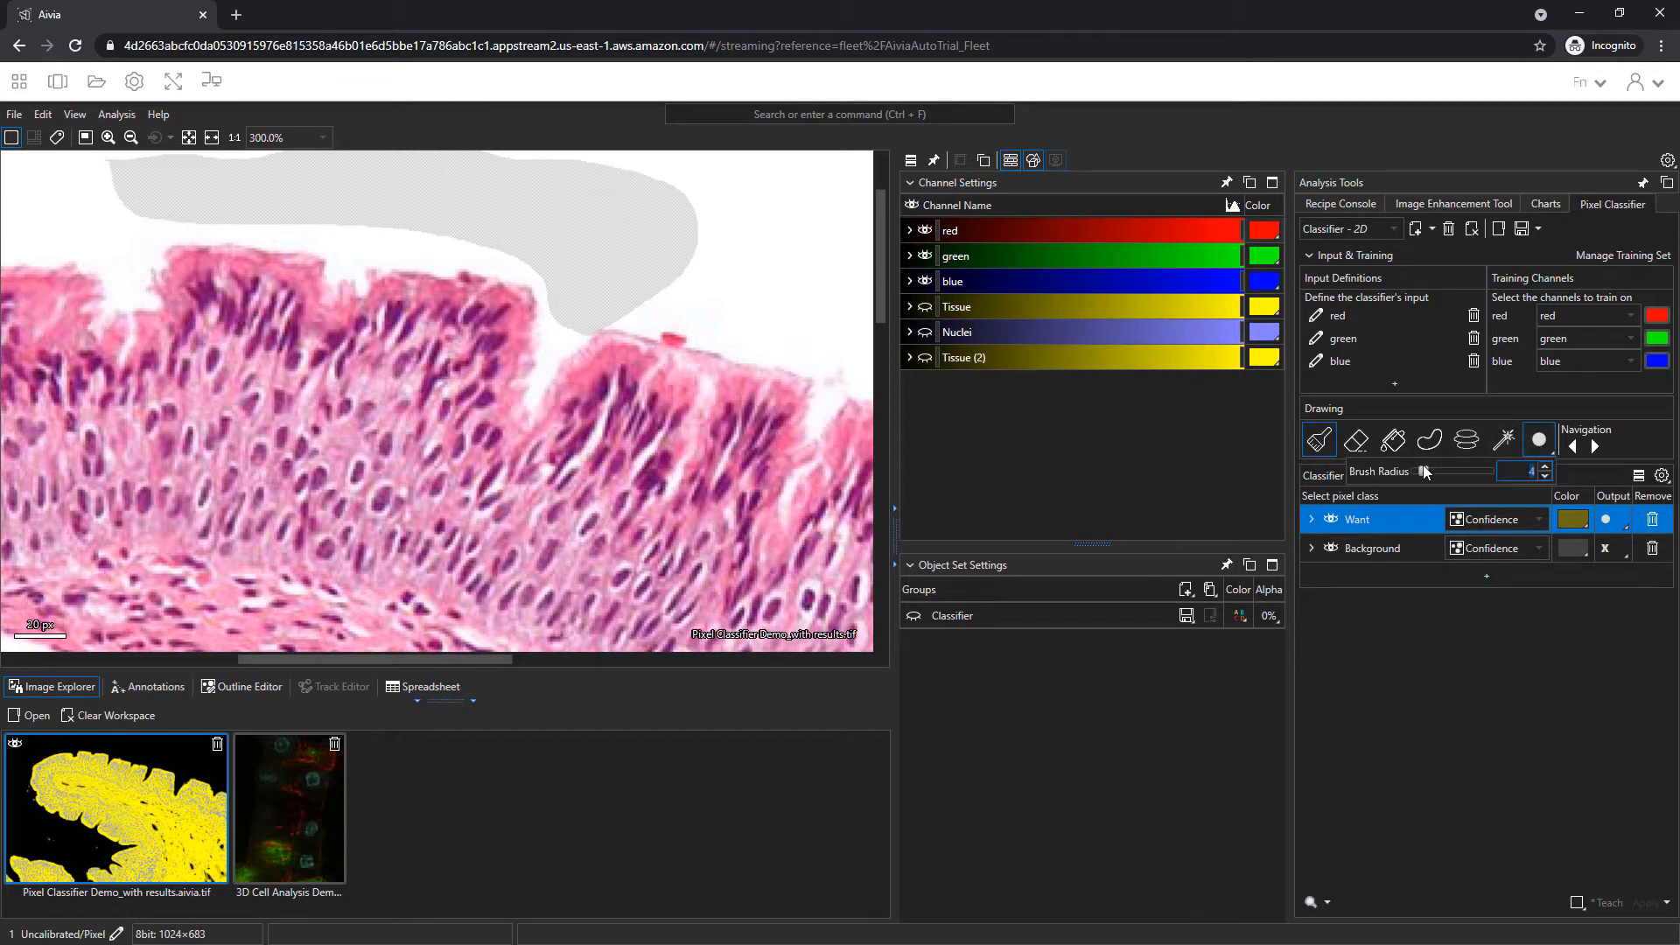
{"action": "left_click_drag", "start_coordinate": [1423, 472], "coordinate": [1429, 472]}
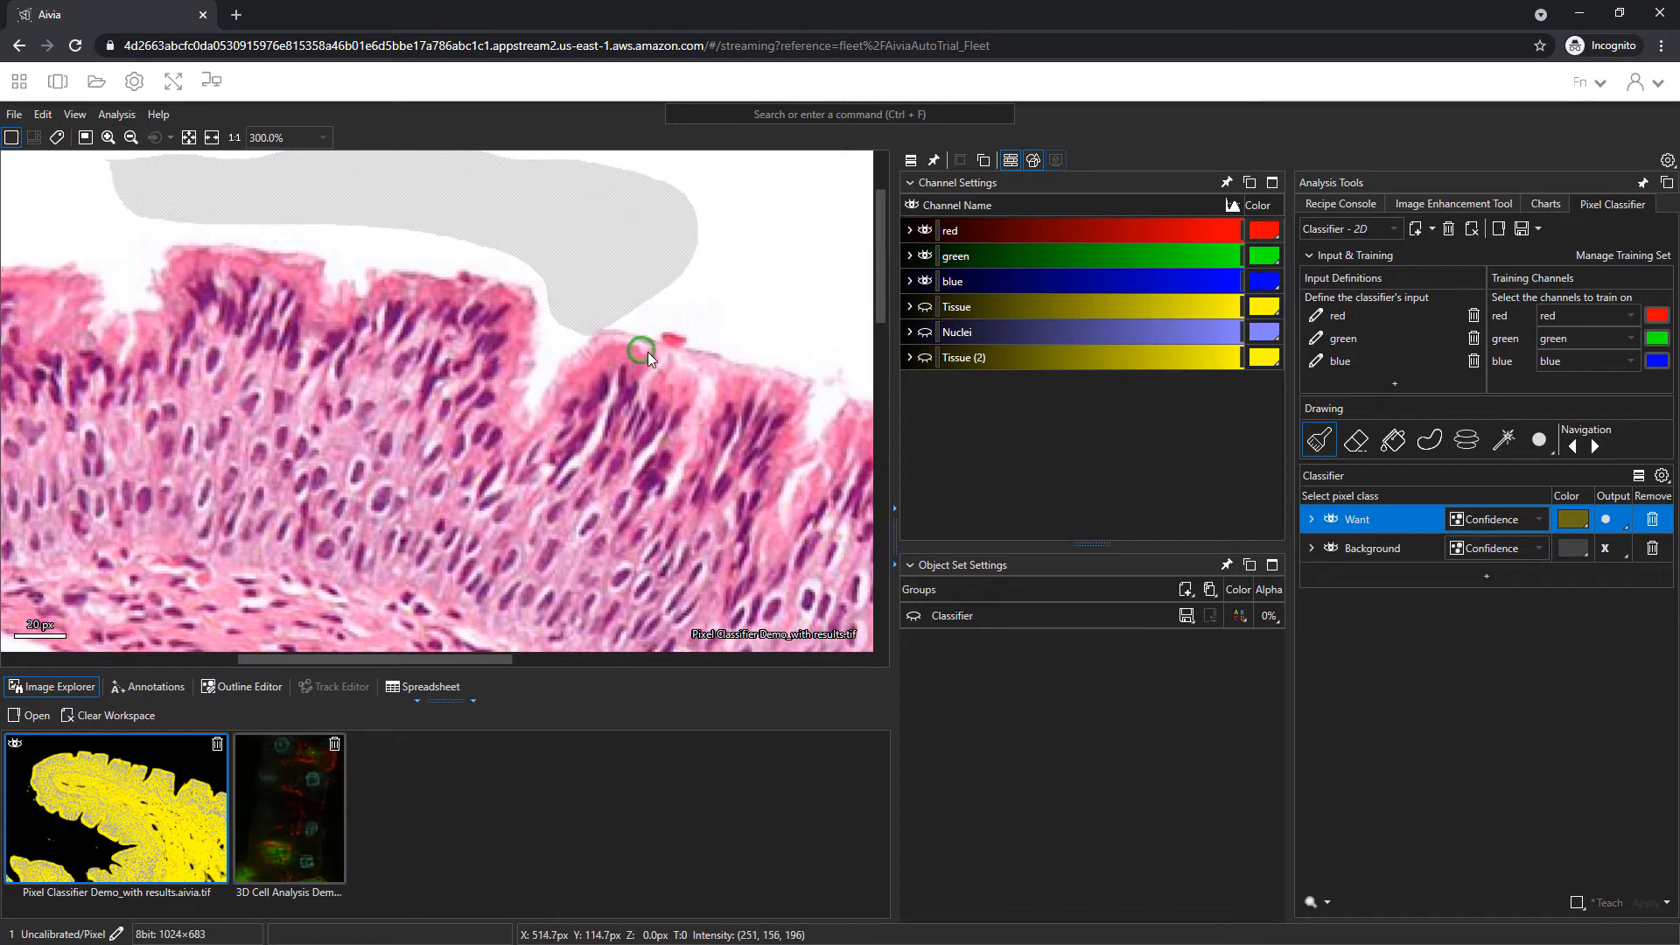
{"action": "left_click_drag", "start_coordinate": [641, 351], "coordinate": [611, 354]}
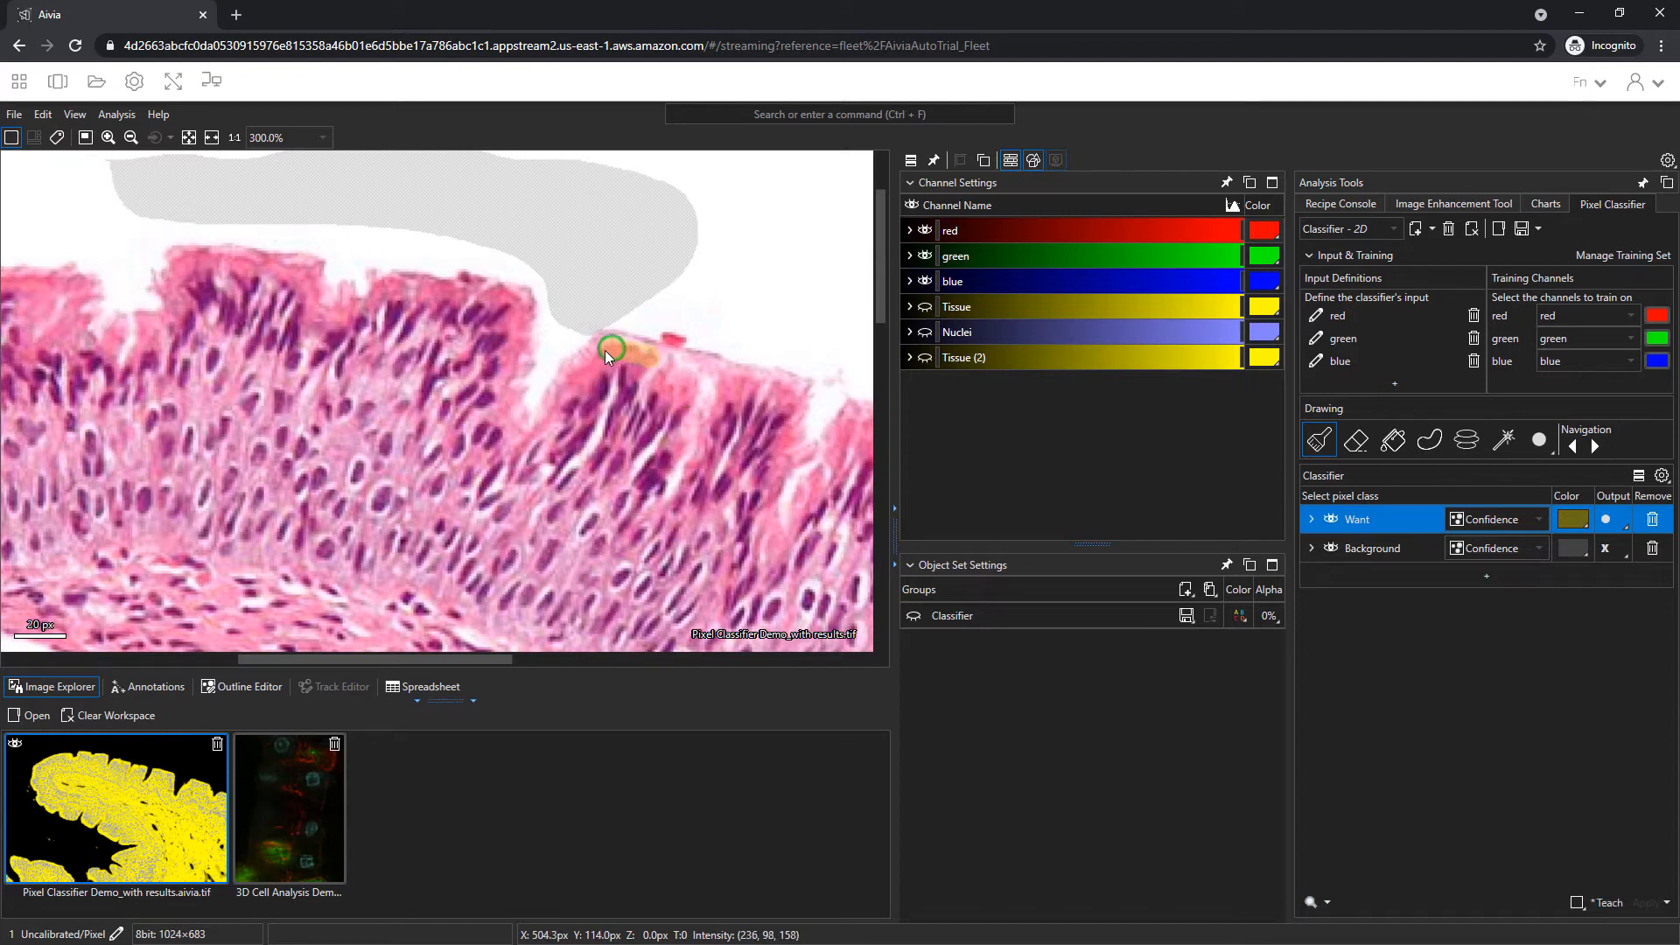
{"action": "left_click_drag", "start_coordinate": [611, 354], "coordinate": [443, 587]}
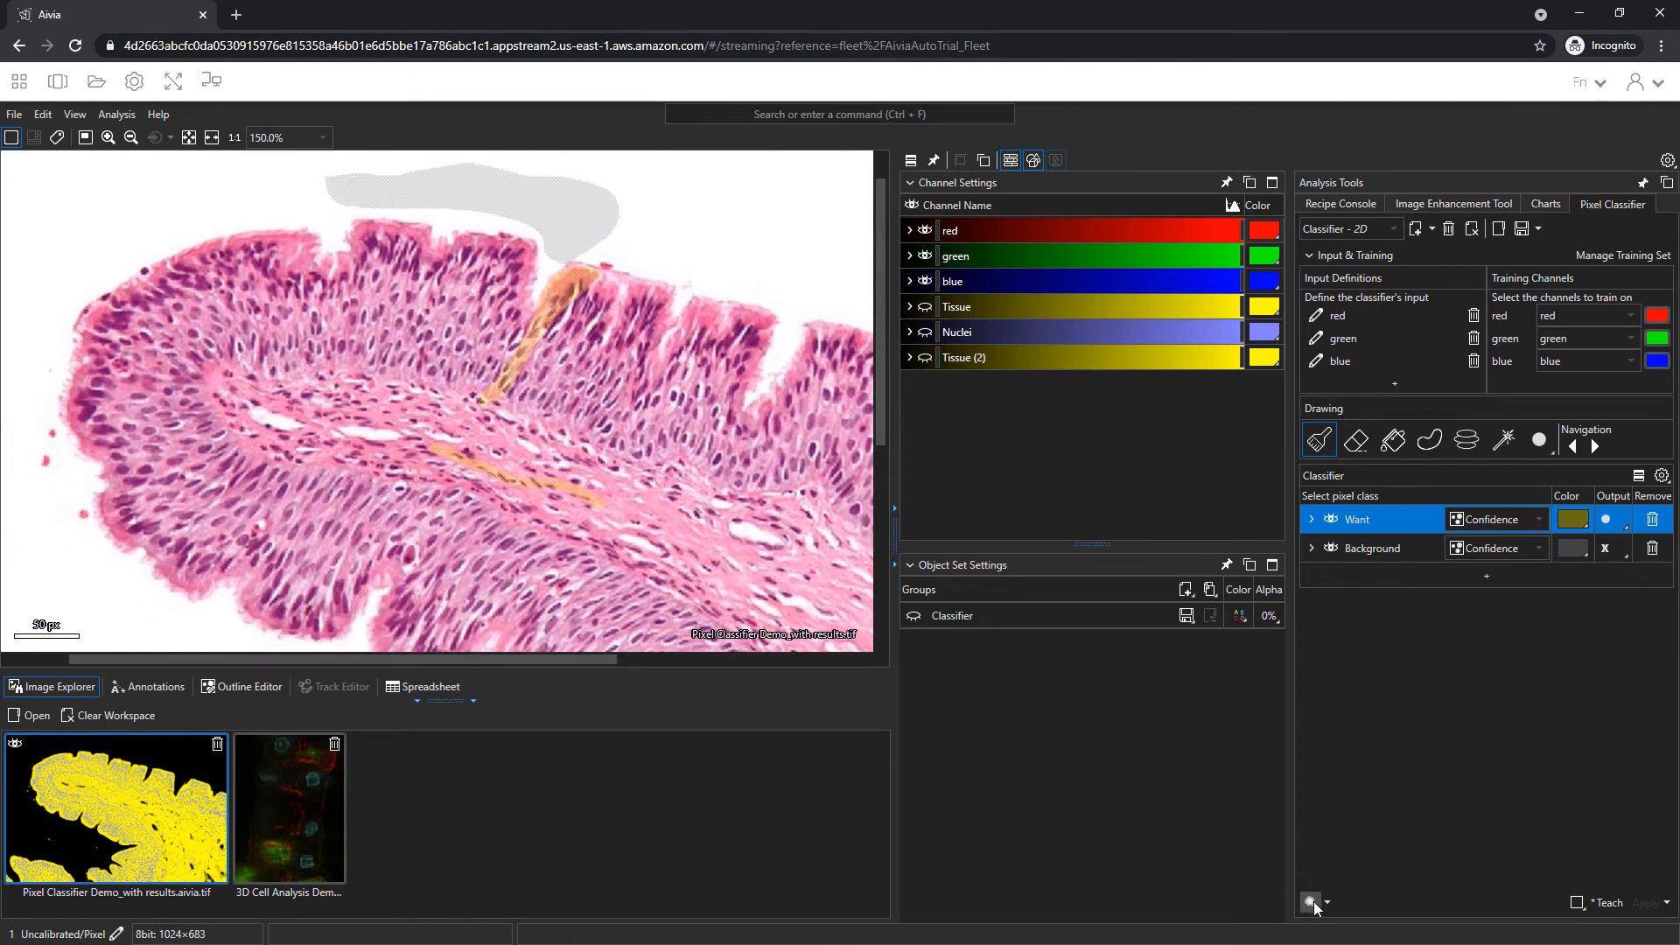
{"action": "left_click", "coordinate": [1310, 902]}
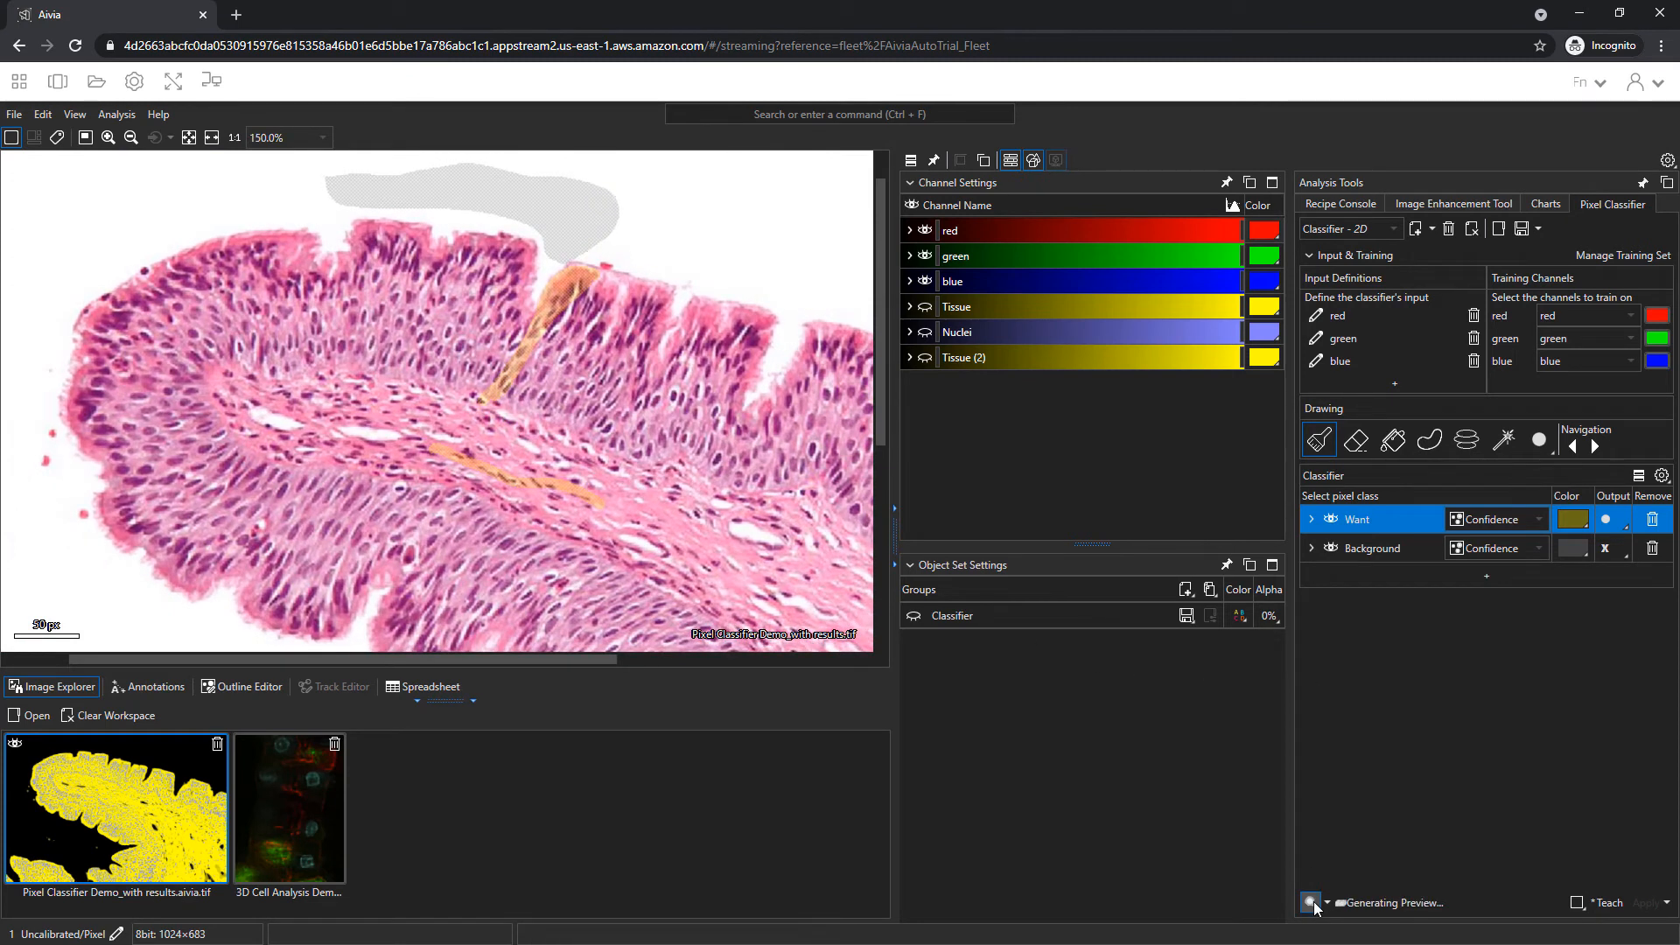
{"action": "left_click", "coordinate": [1313, 903]}
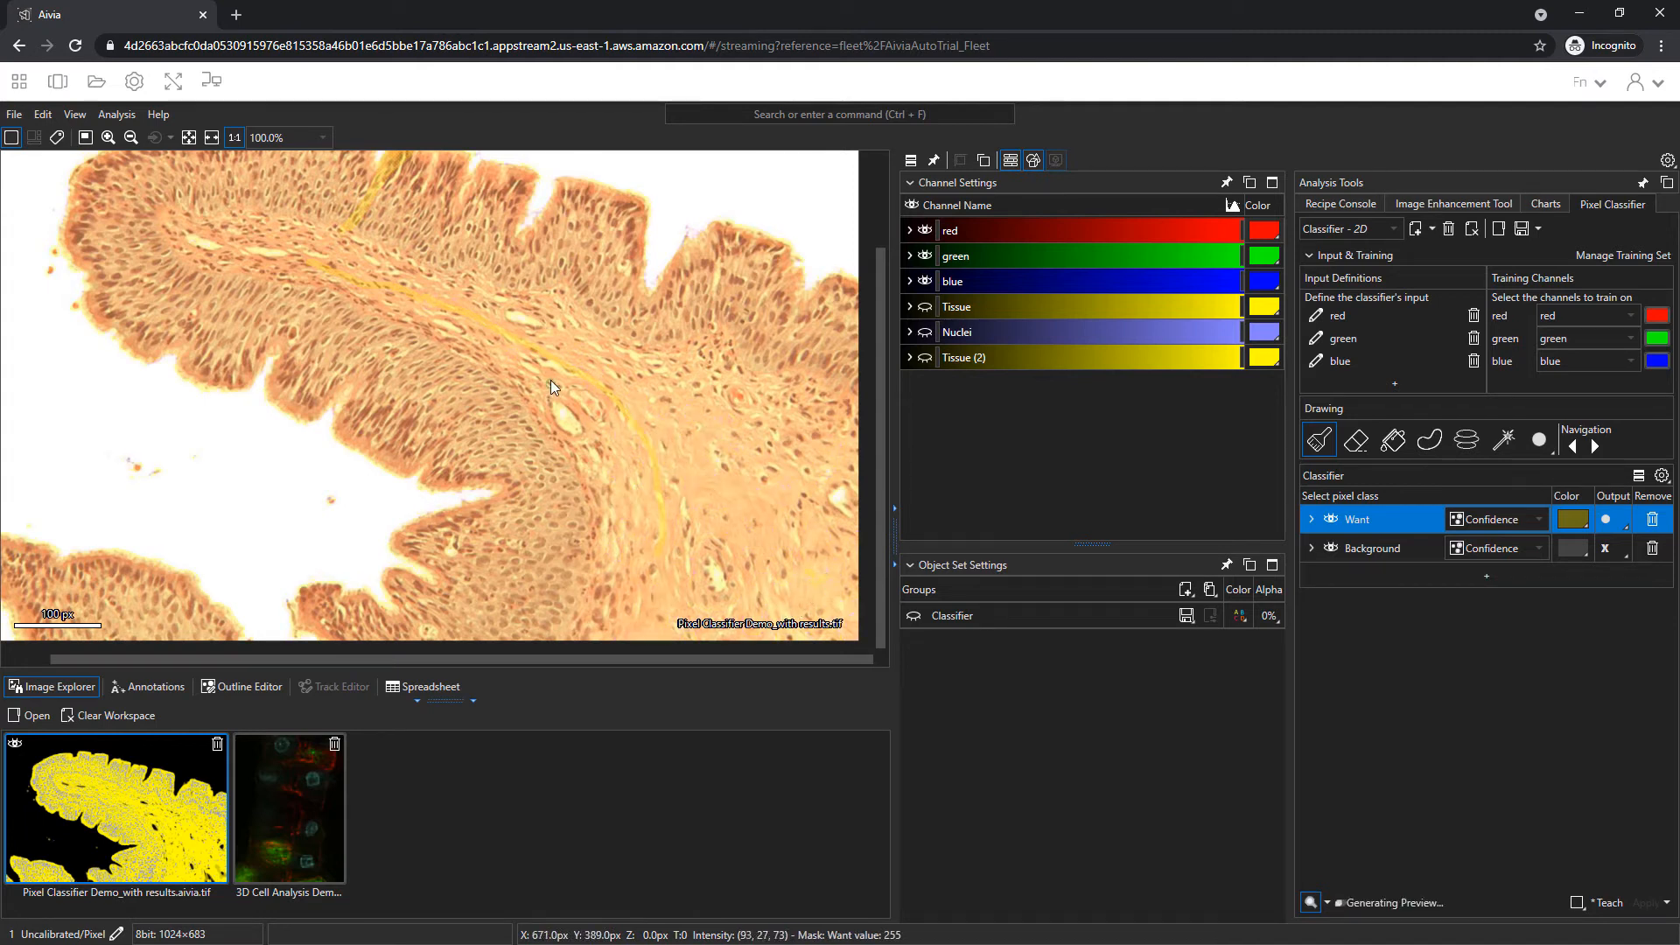
{"action": "left_click", "coordinate": [190, 138]}
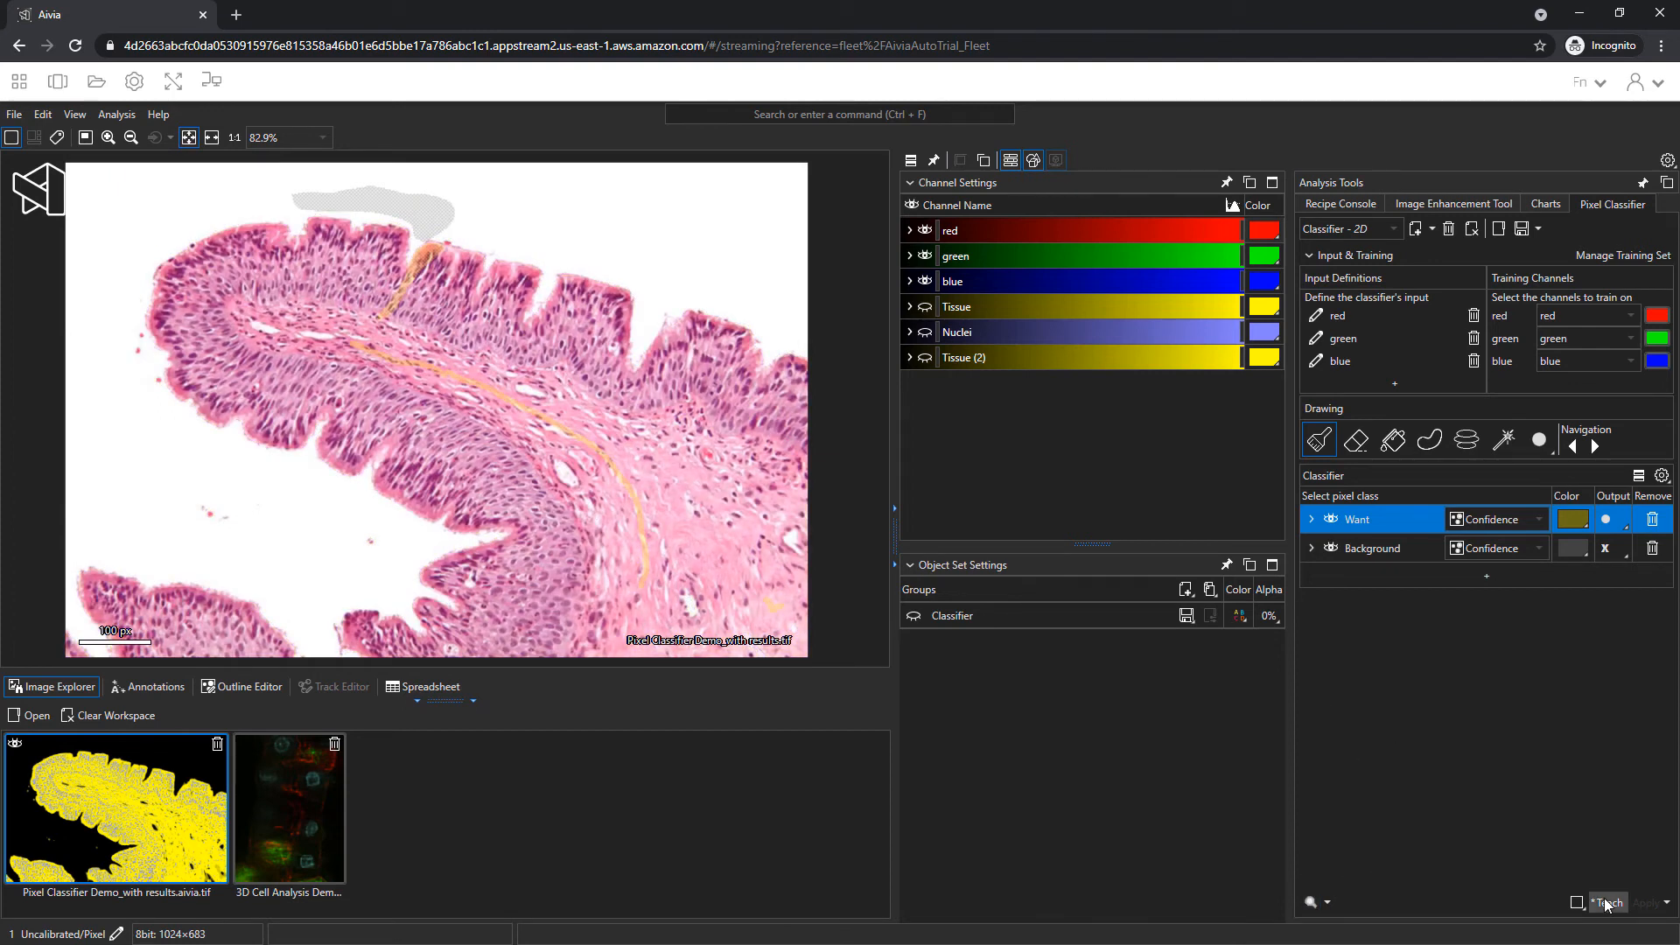
- Teach the classifier, keep the Want output as Confidence, and show Classifier objects
{"action": "left_click", "coordinate": [1608, 902]}
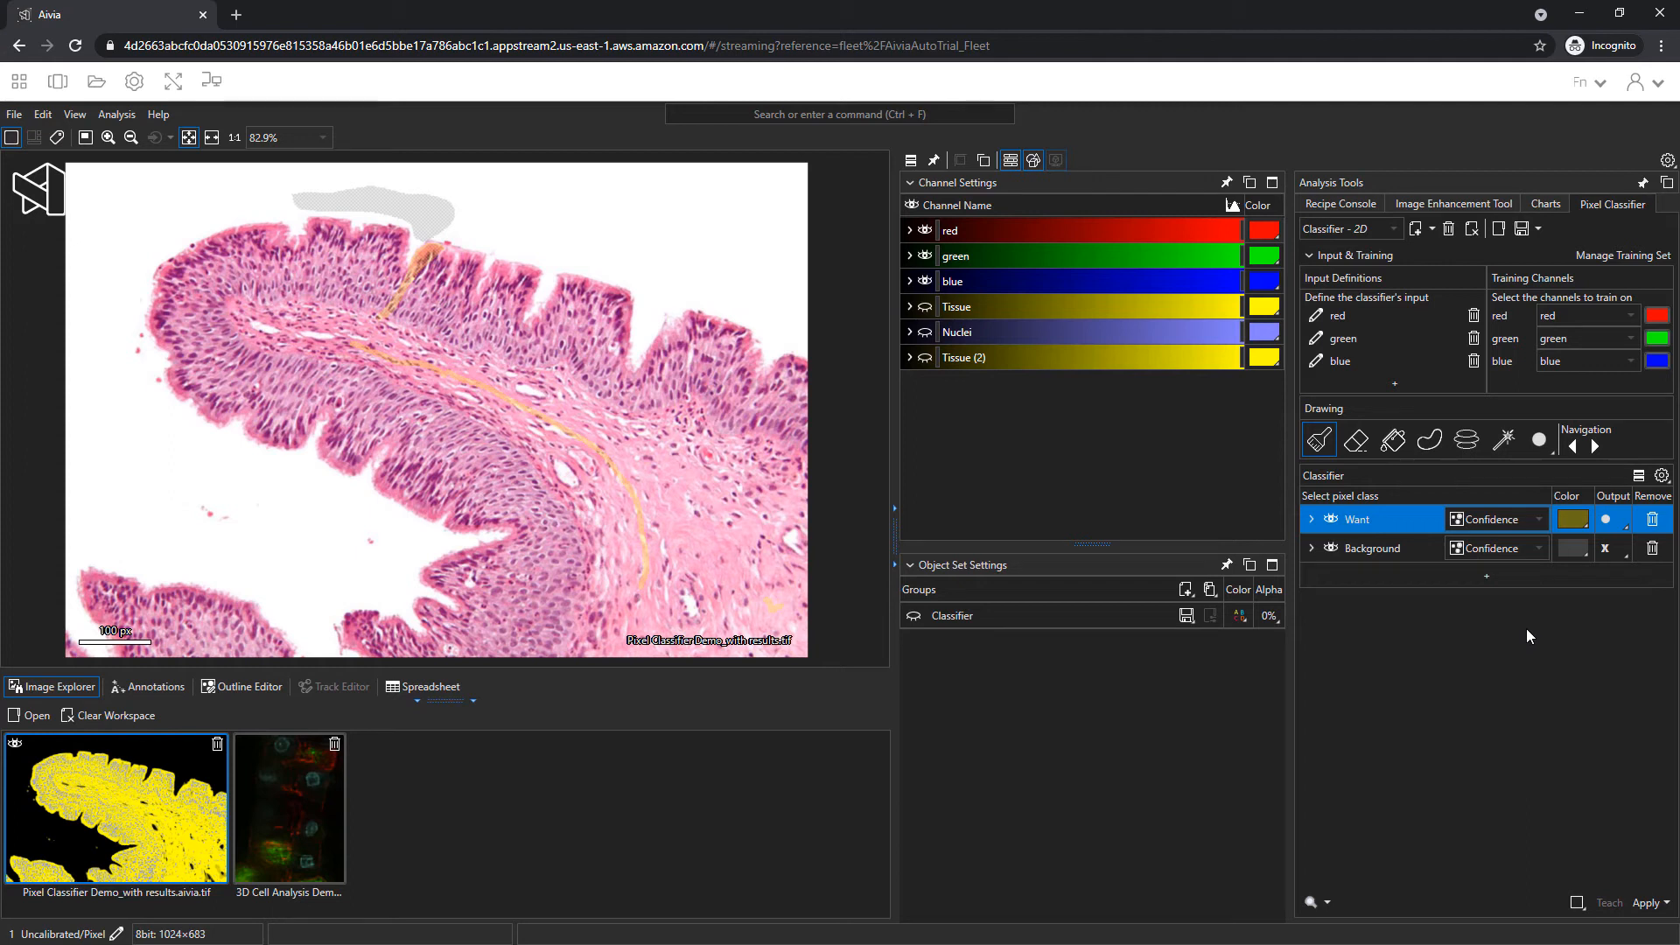
{"action": "left_click", "coordinate": [1497, 519]}
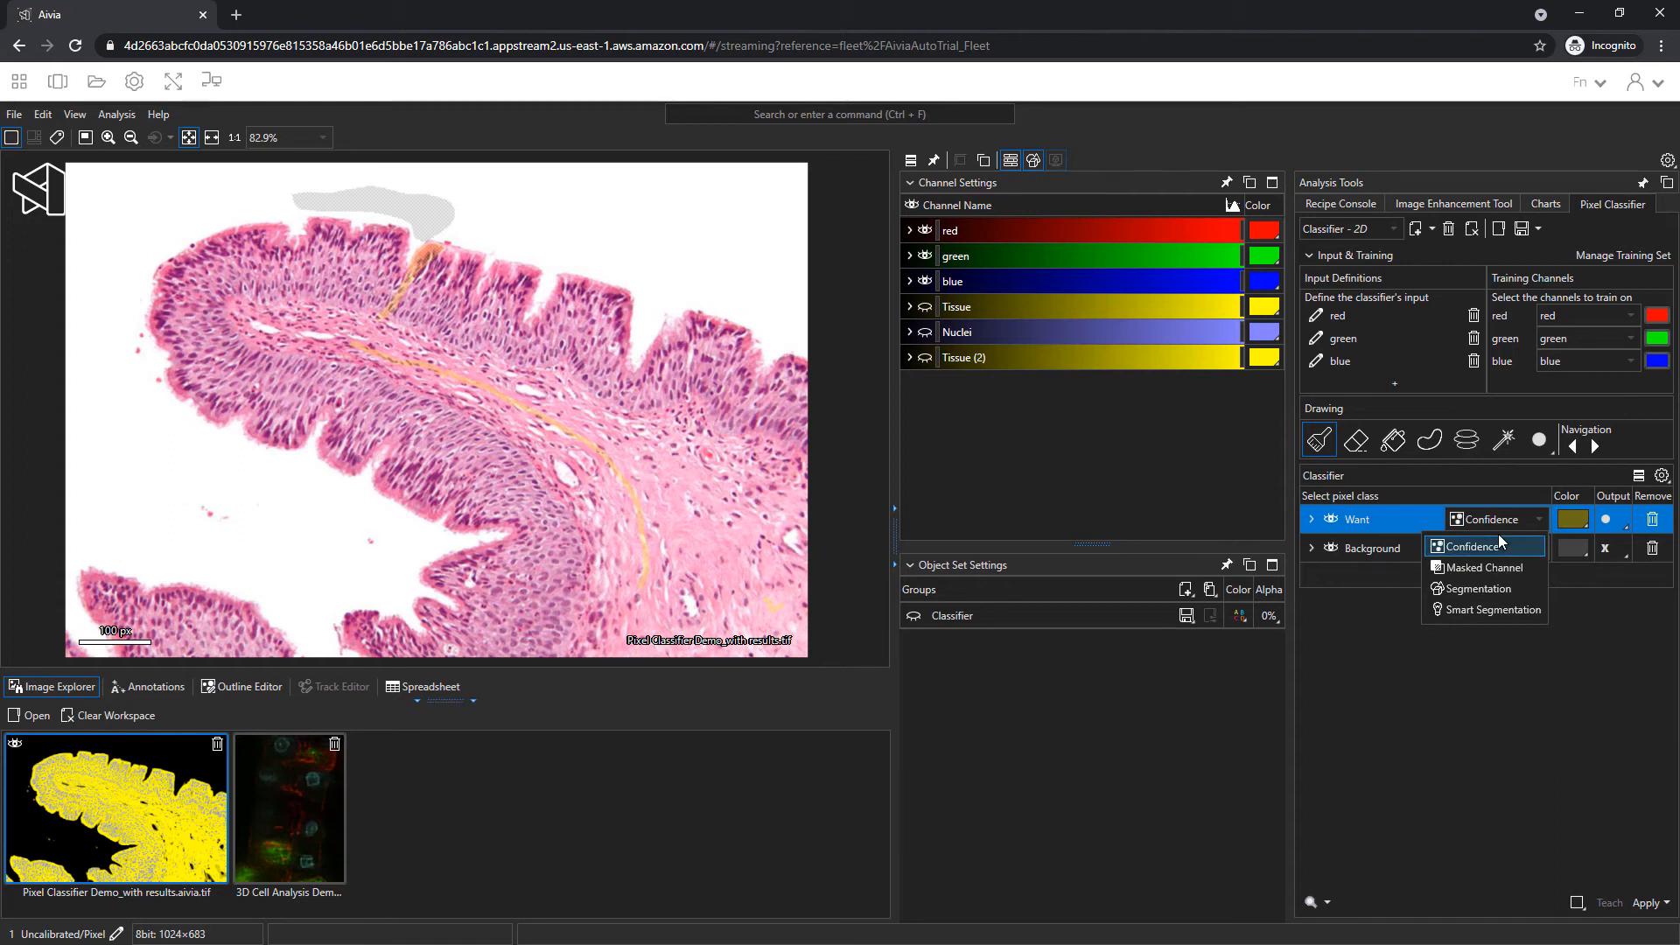
{"action": "mouse_move", "coordinate": [1484, 567]}
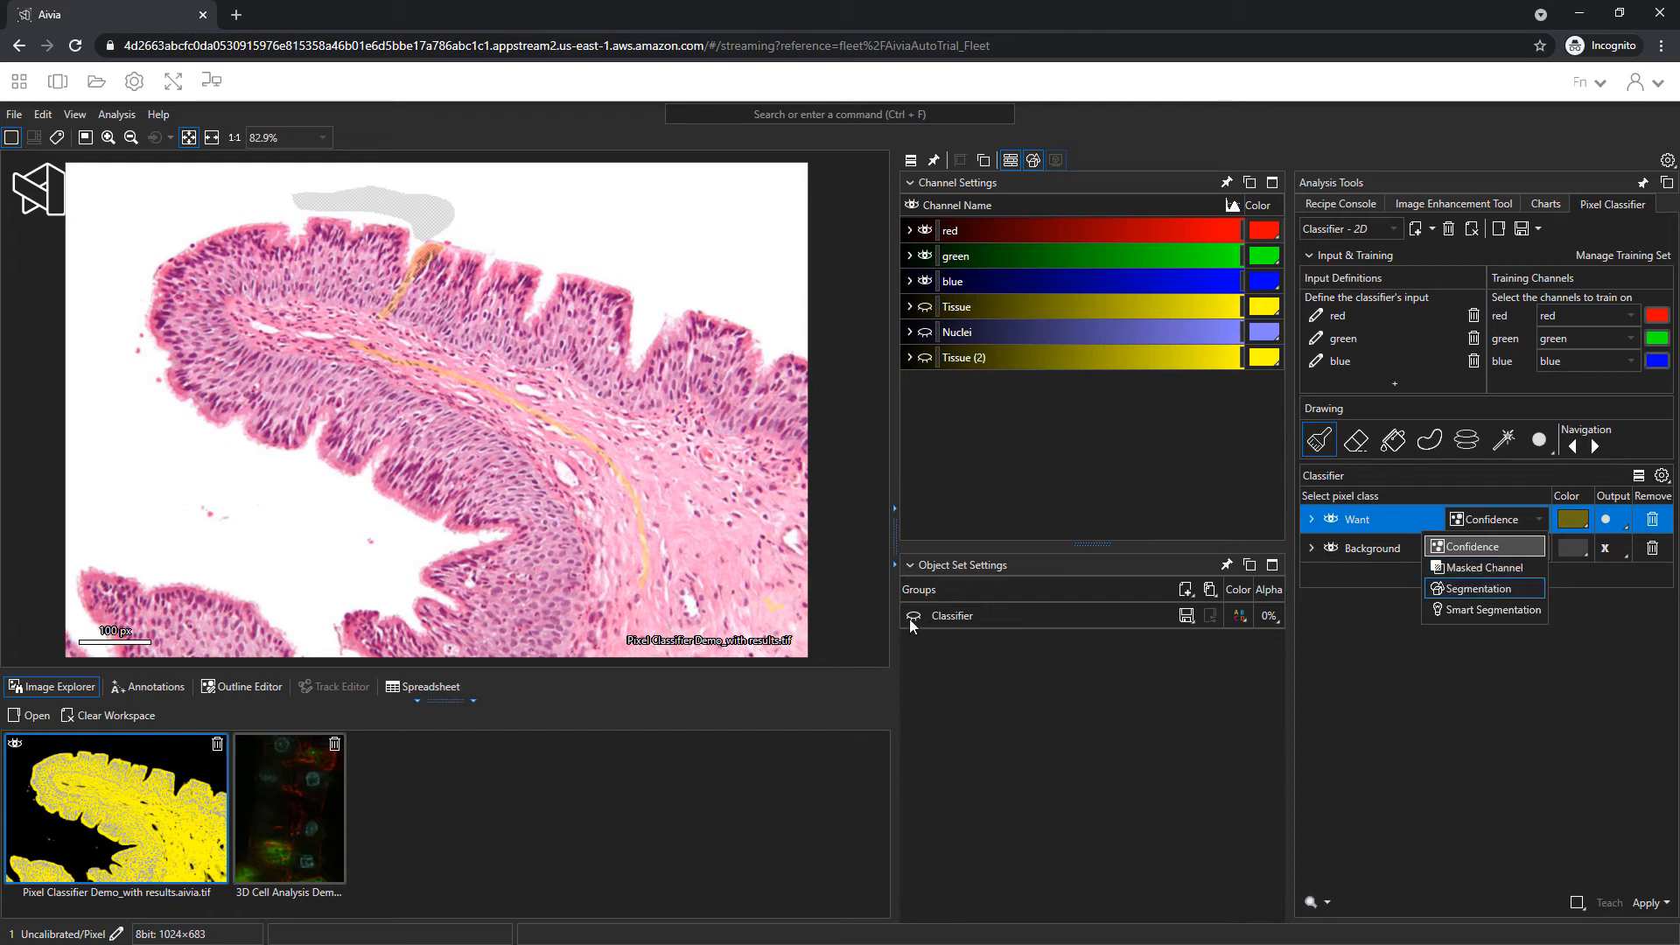
{"action": "left_click", "coordinate": [1478, 589]}
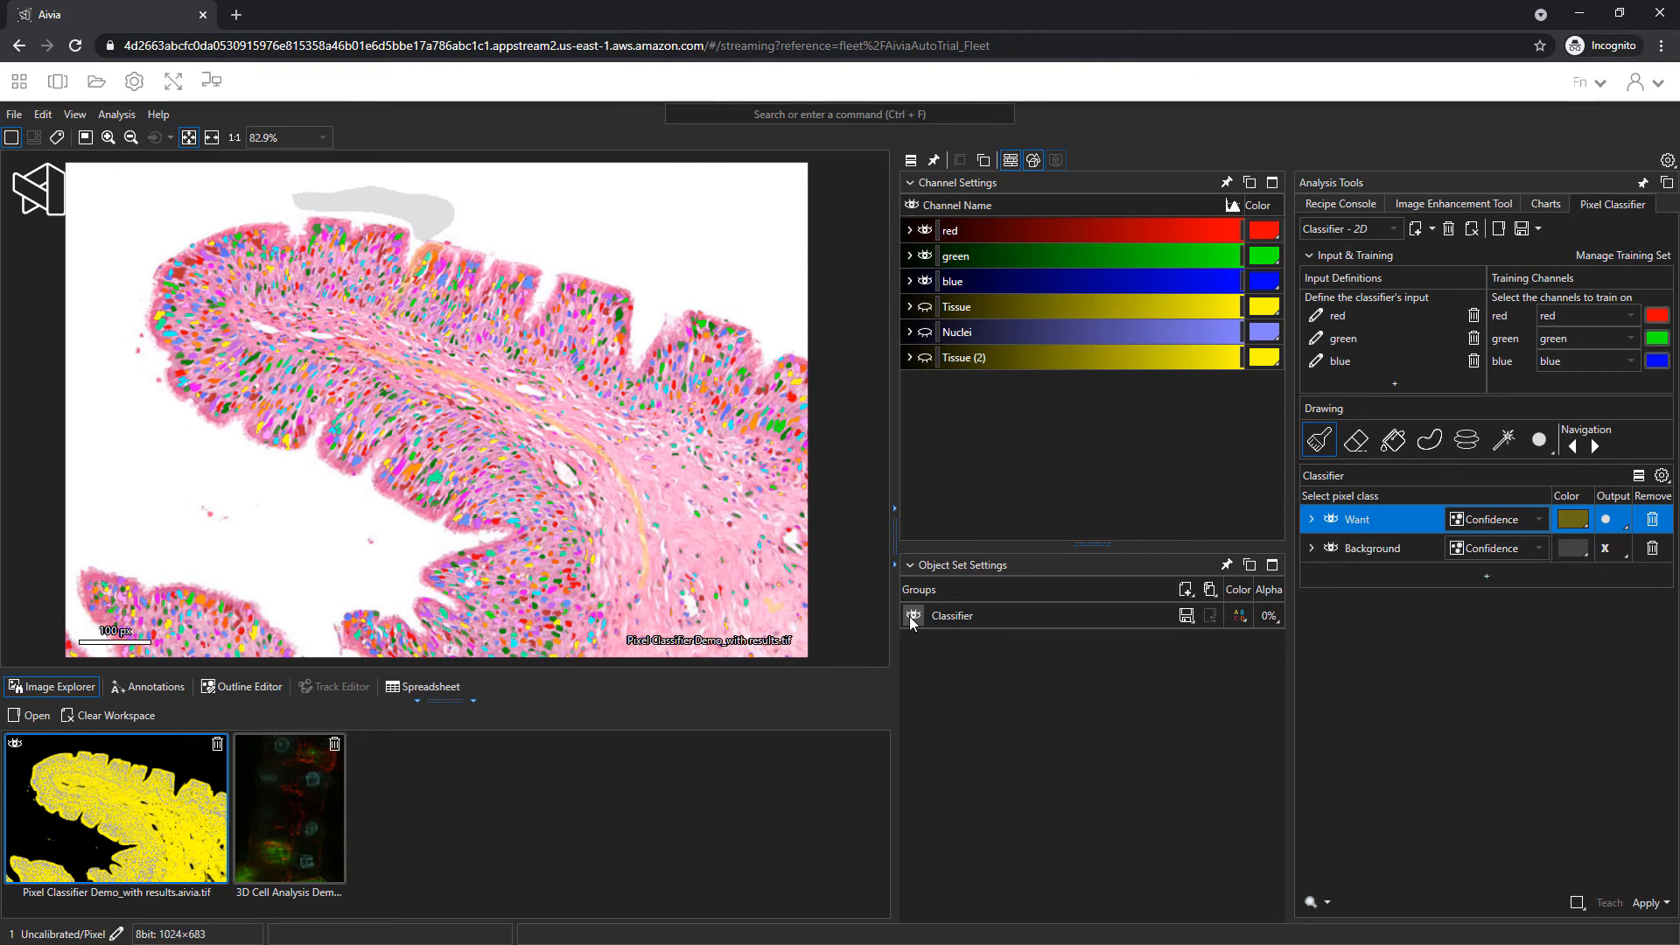
{"action": "left_click", "coordinate": [1537, 519]}
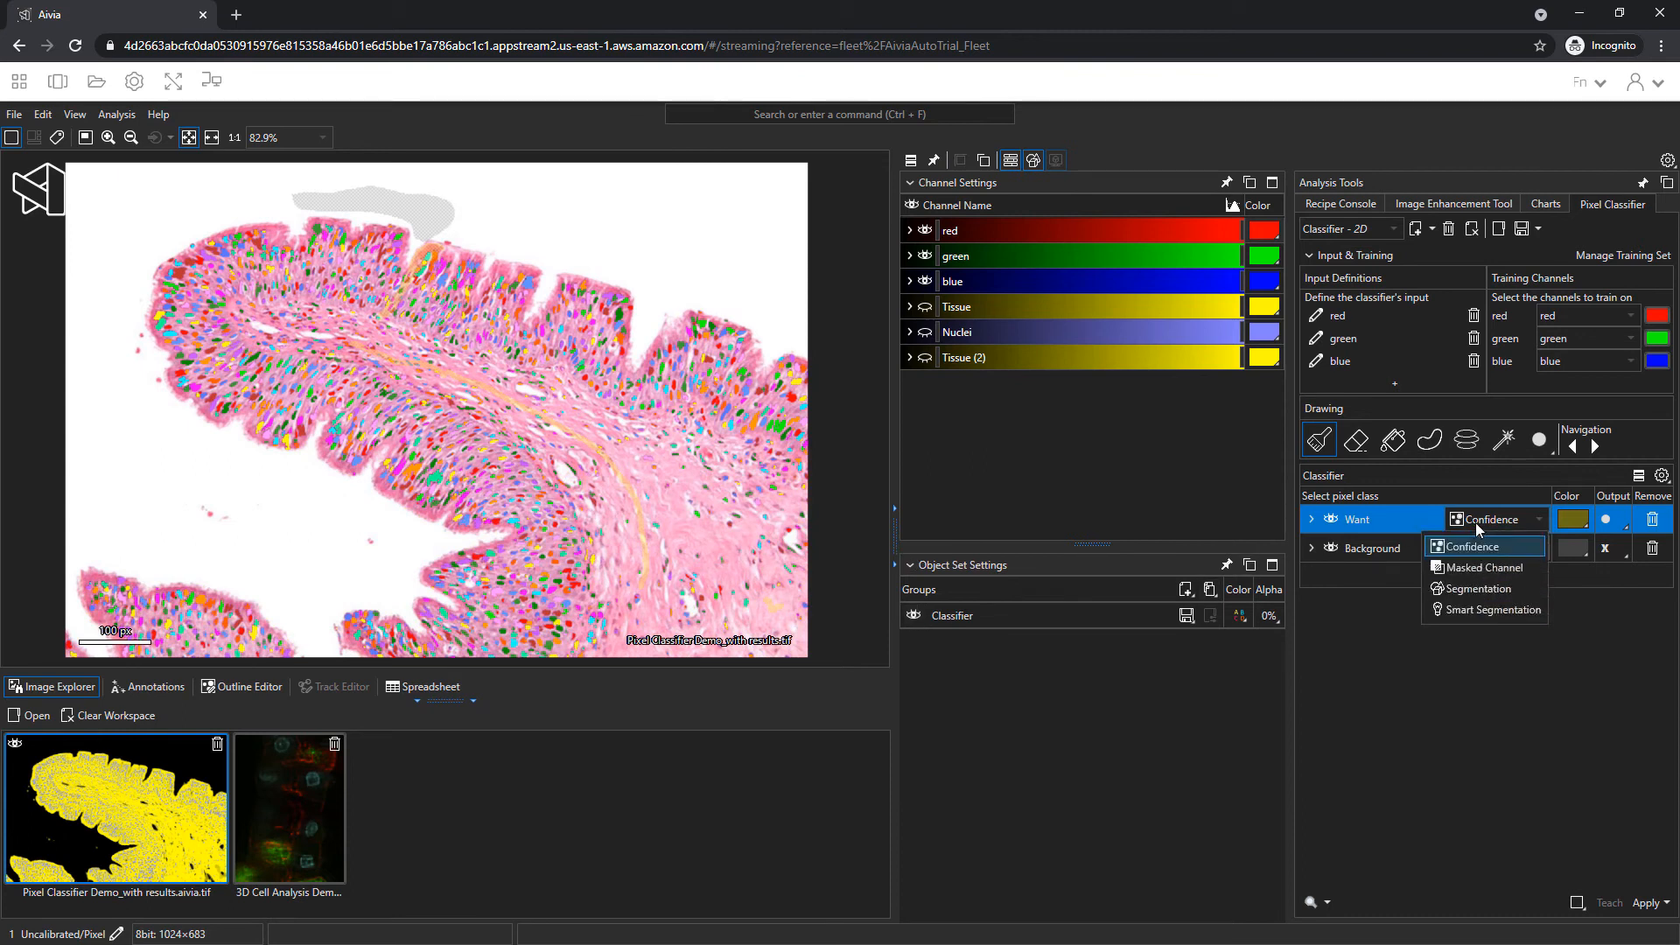
{"action": "mouse_move", "coordinate": [1485, 609]}
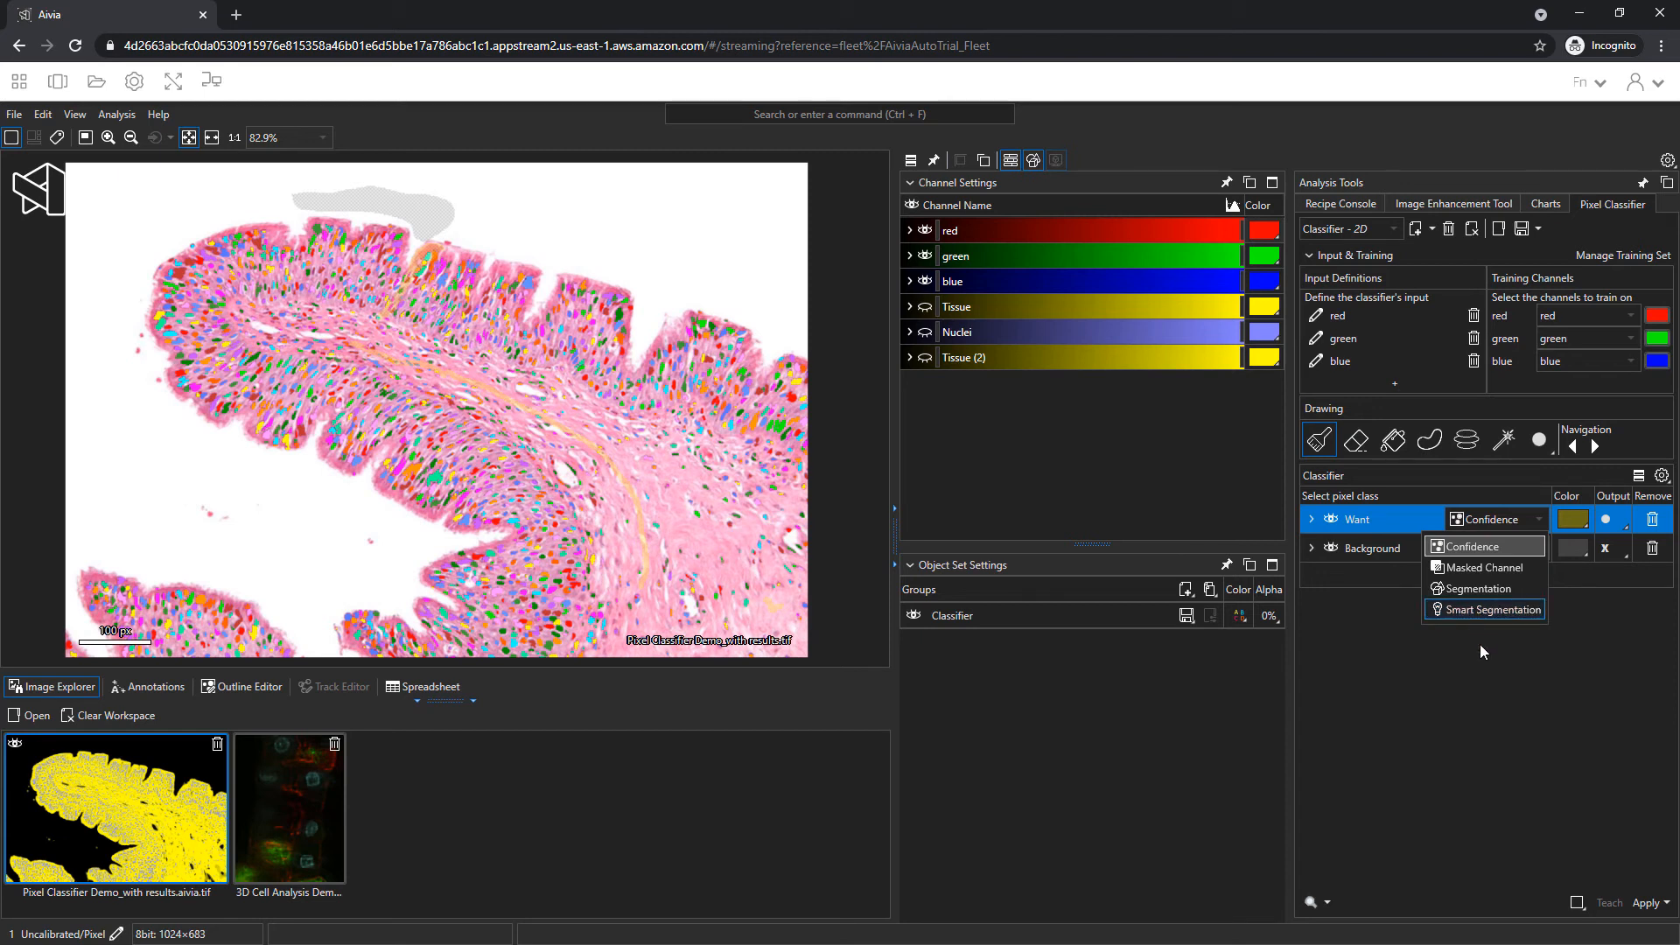
{"action": "left_click", "coordinate": [1483, 546]}
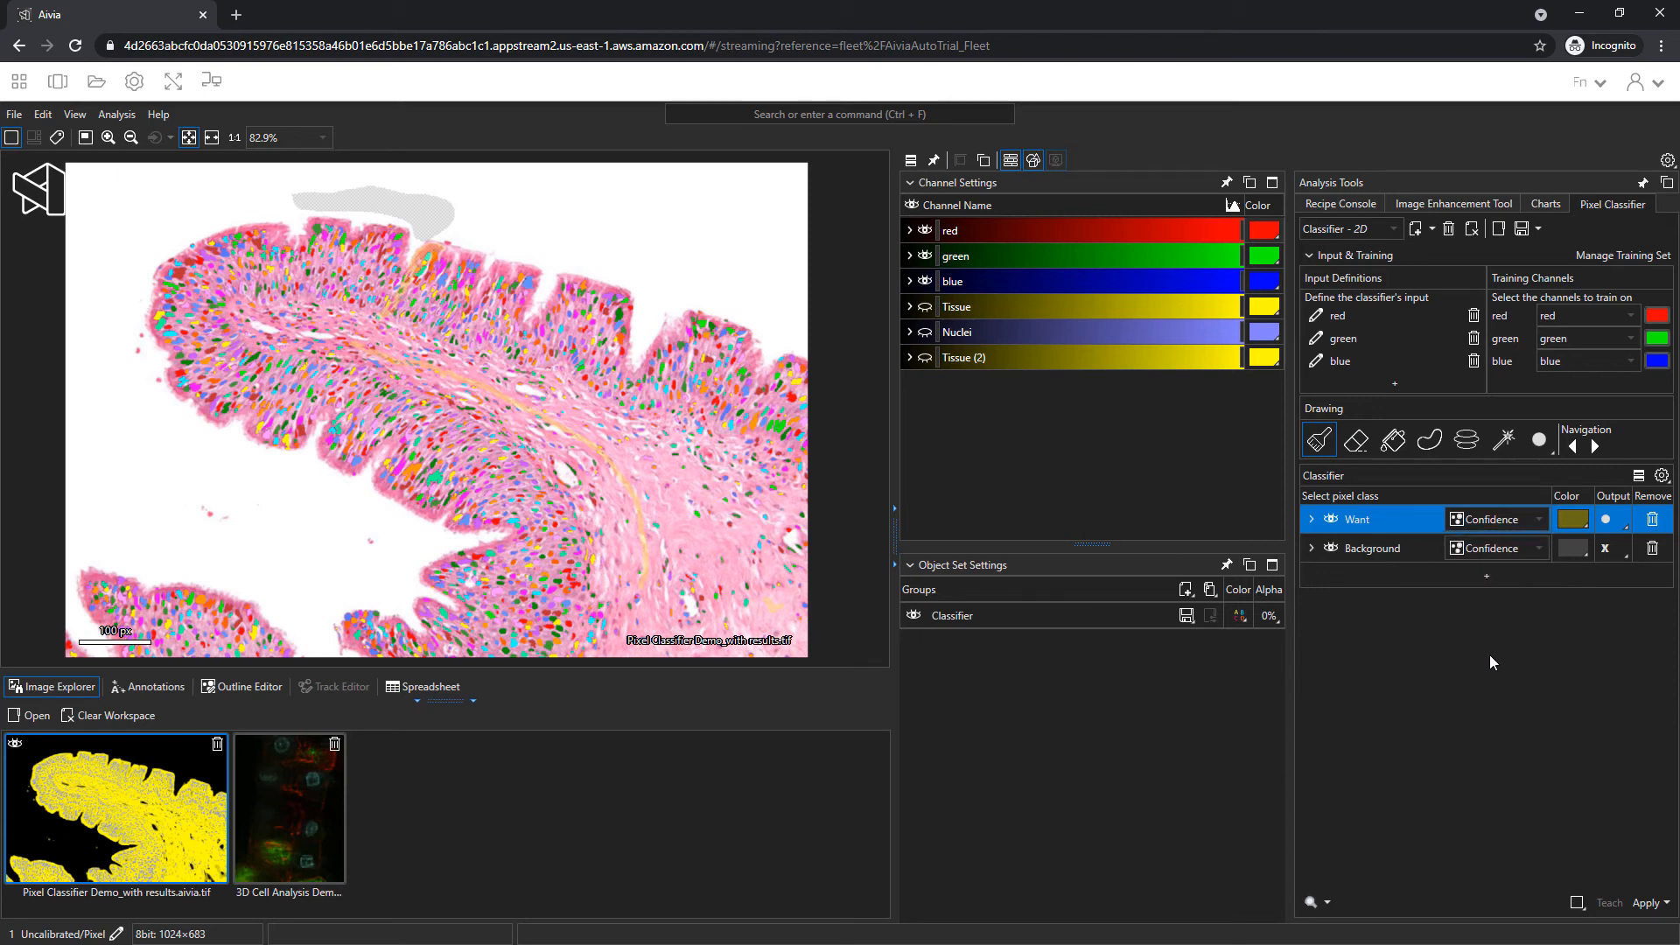
- Click Apply in the Pixel Classifier panel to generate the yellow Want channel
{"action": "left_click", "coordinate": [1647, 903]}
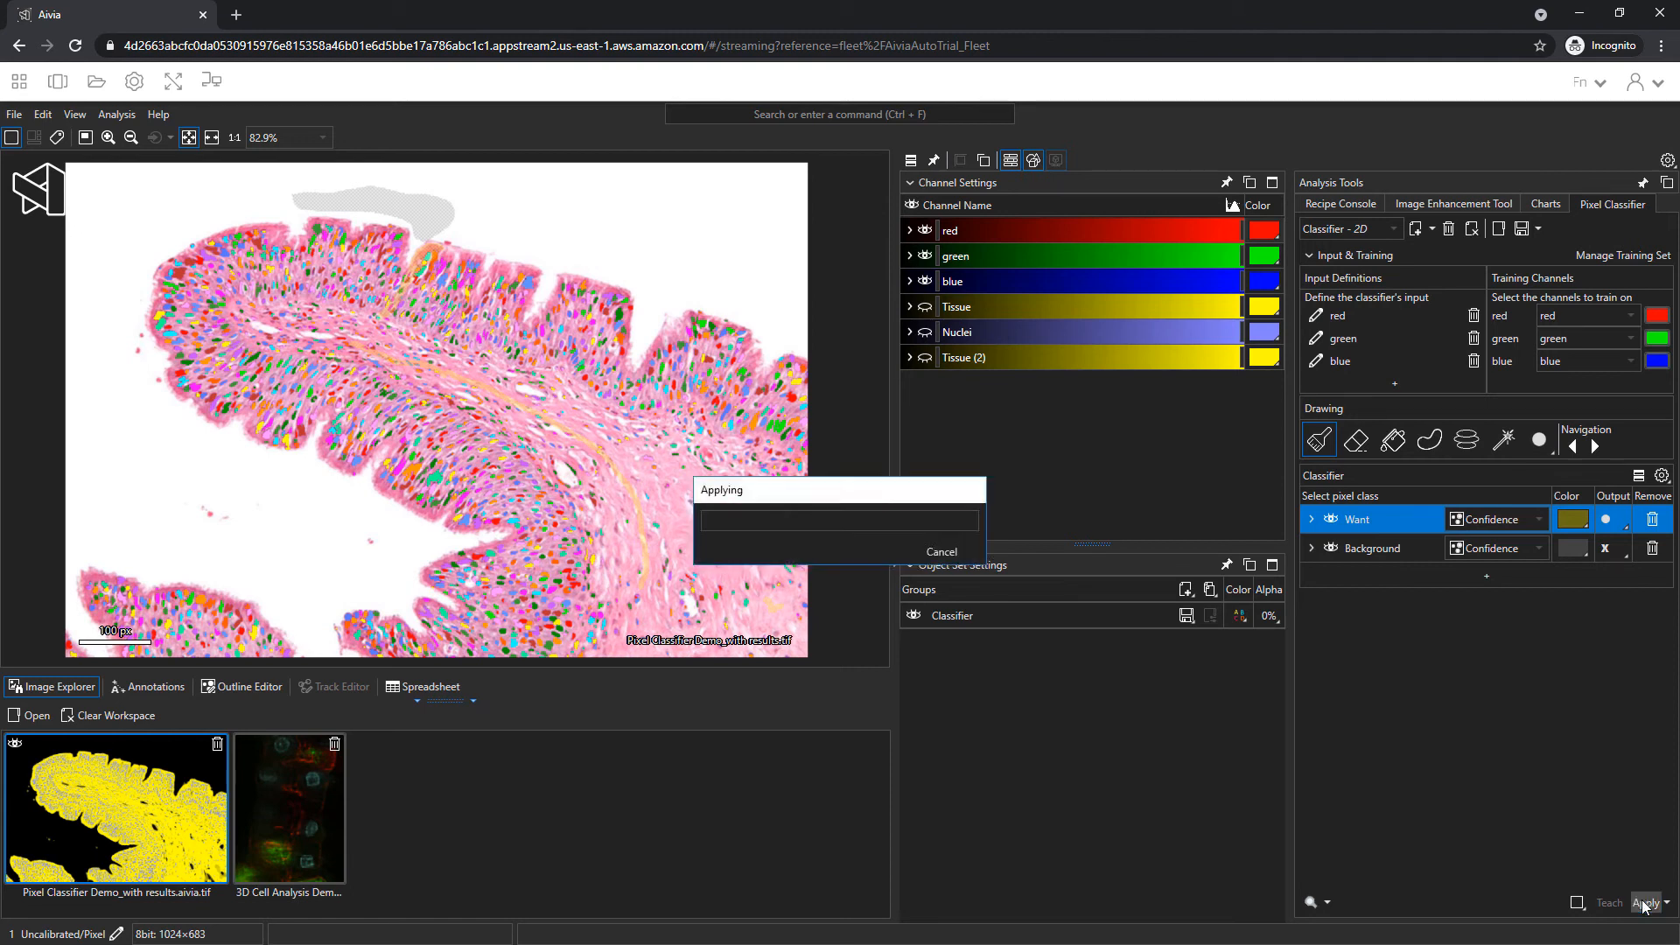
{"action": "left_click", "coordinate": [1646, 902]}
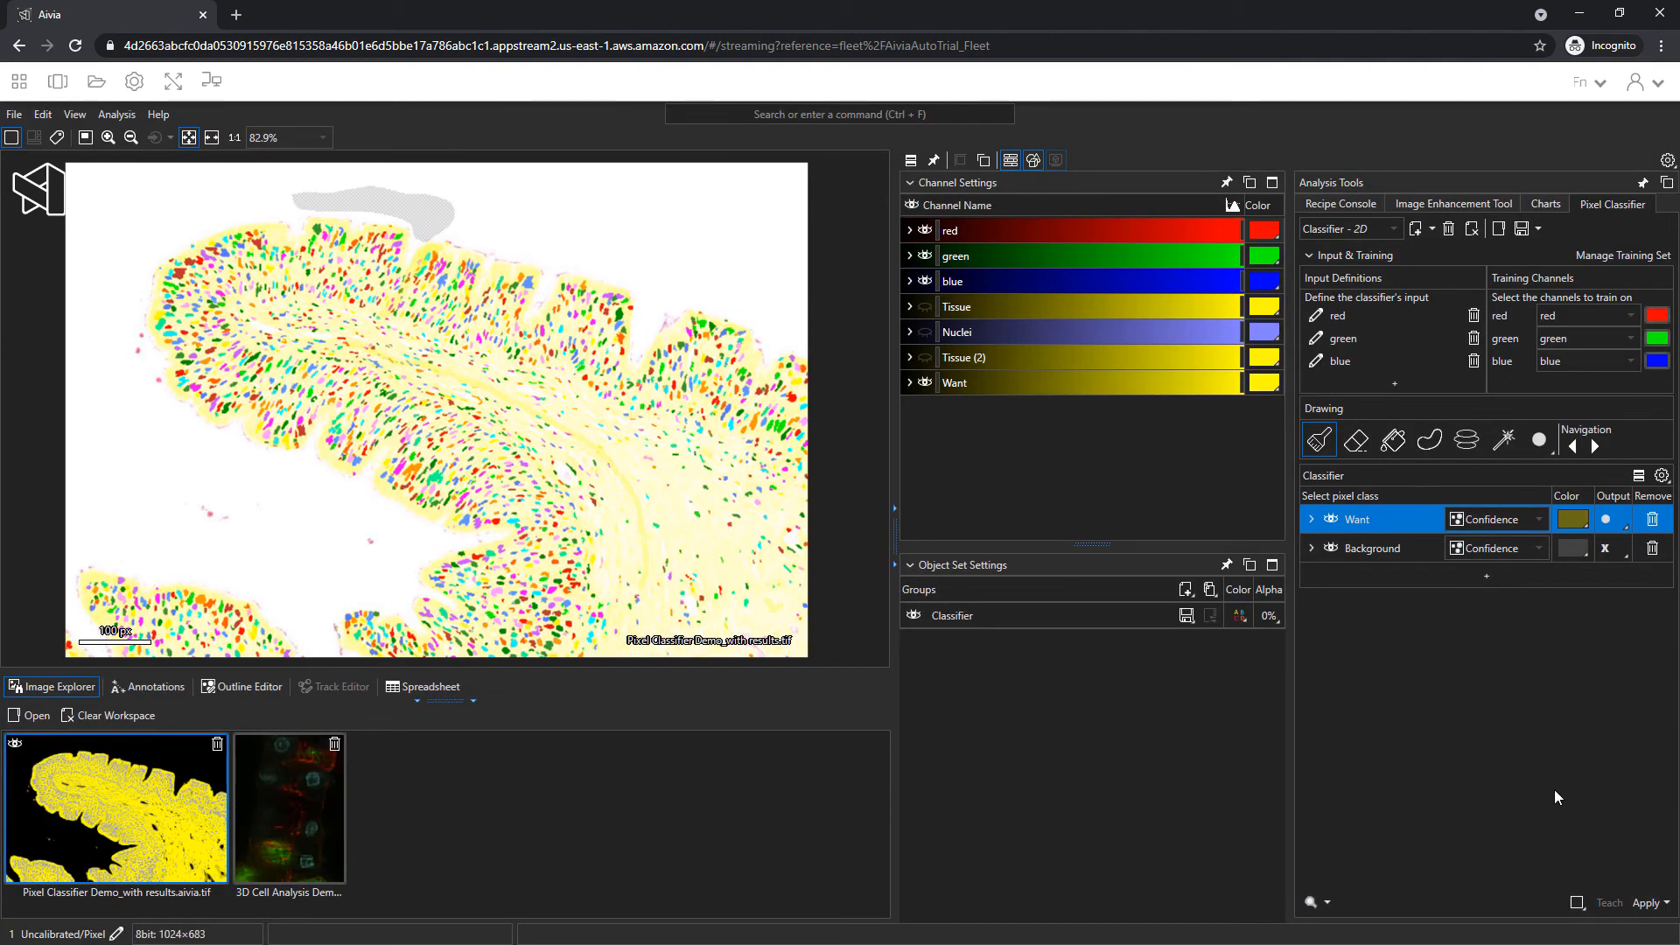
{"action": "mouse_move", "coordinate": [987, 393]}
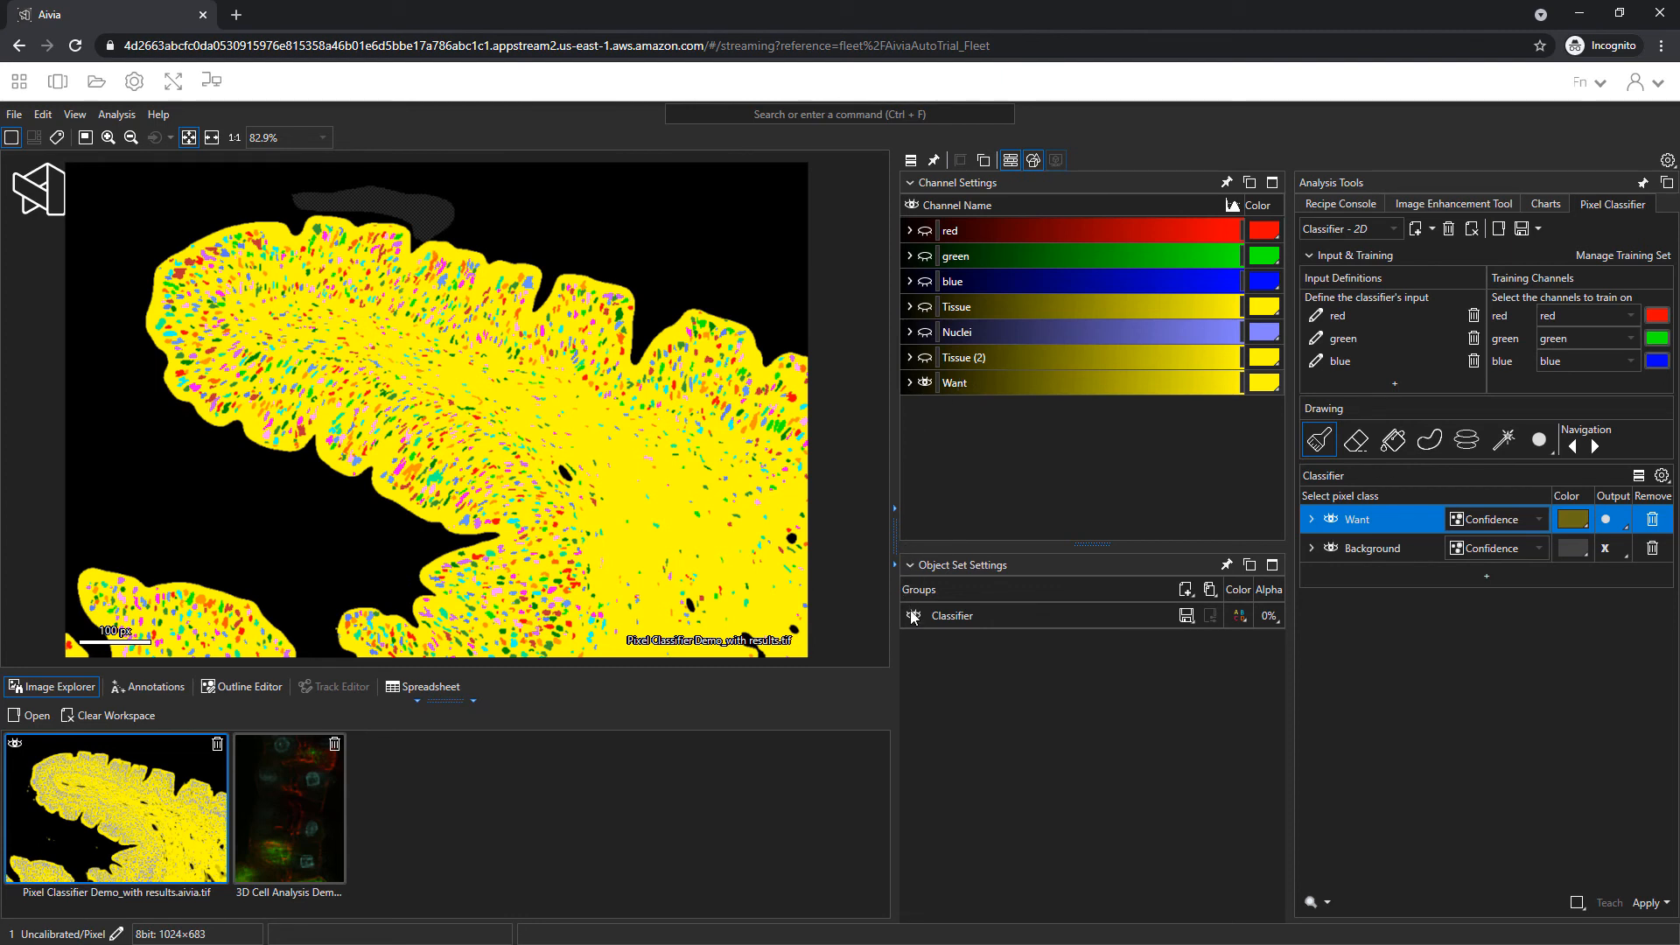
- Hide the Classifier objects overlay, then hide the Want confidence channel
{"action": "left_click", "coordinate": [913, 616]}
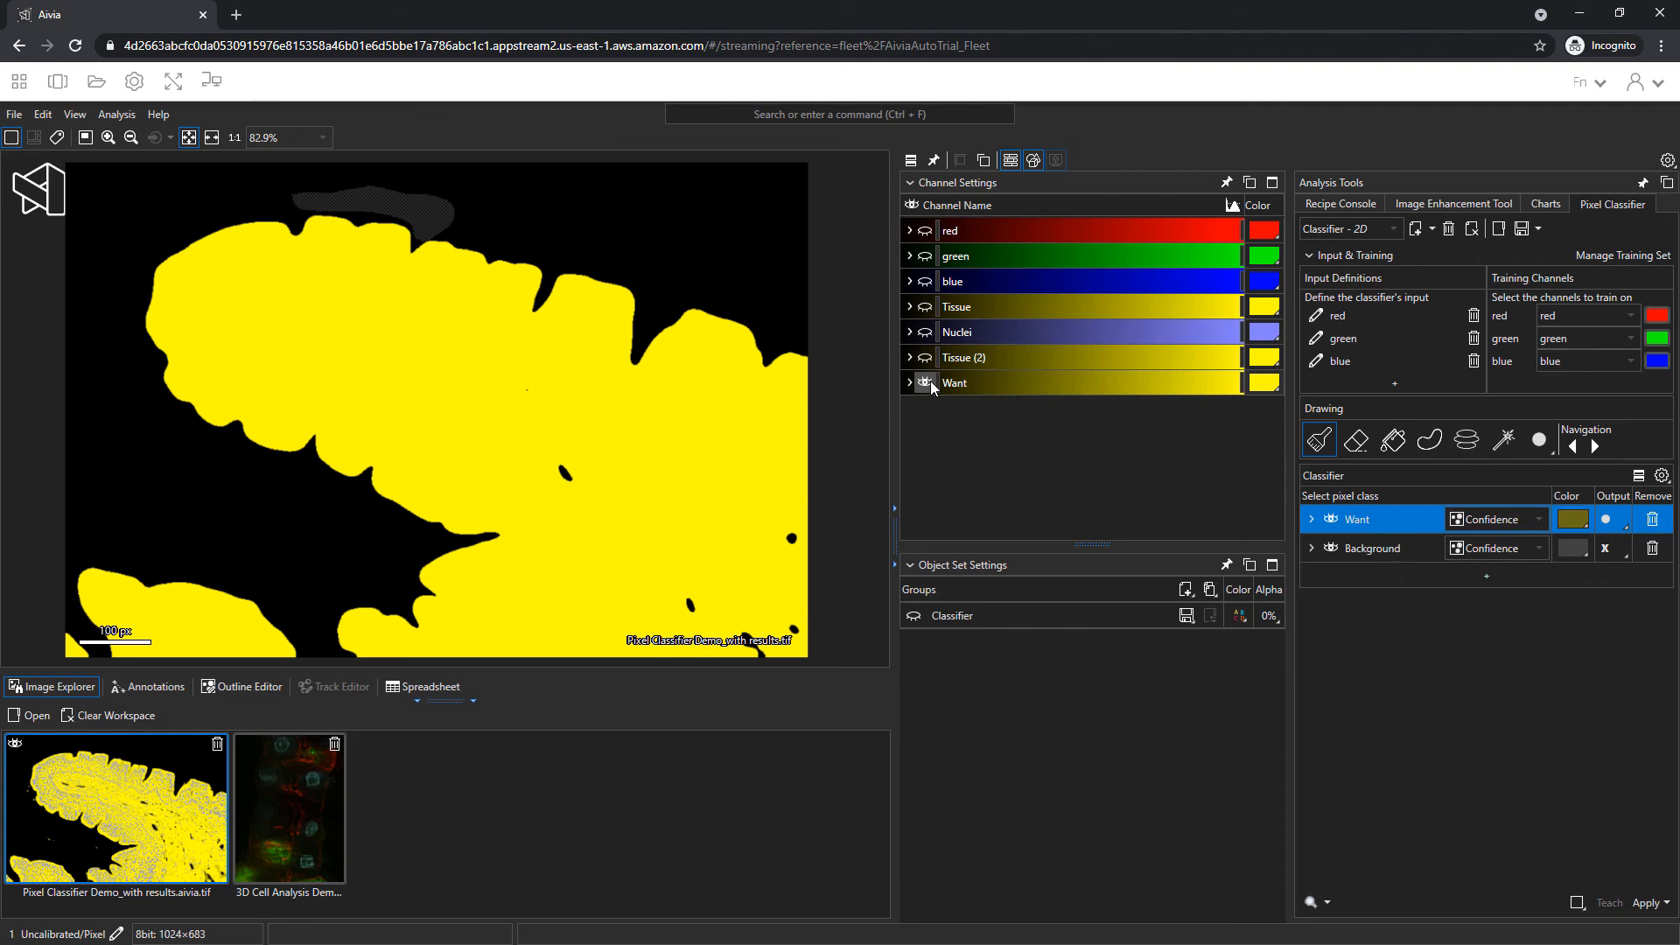
{"action": "left_click", "coordinate": [924, 382]}
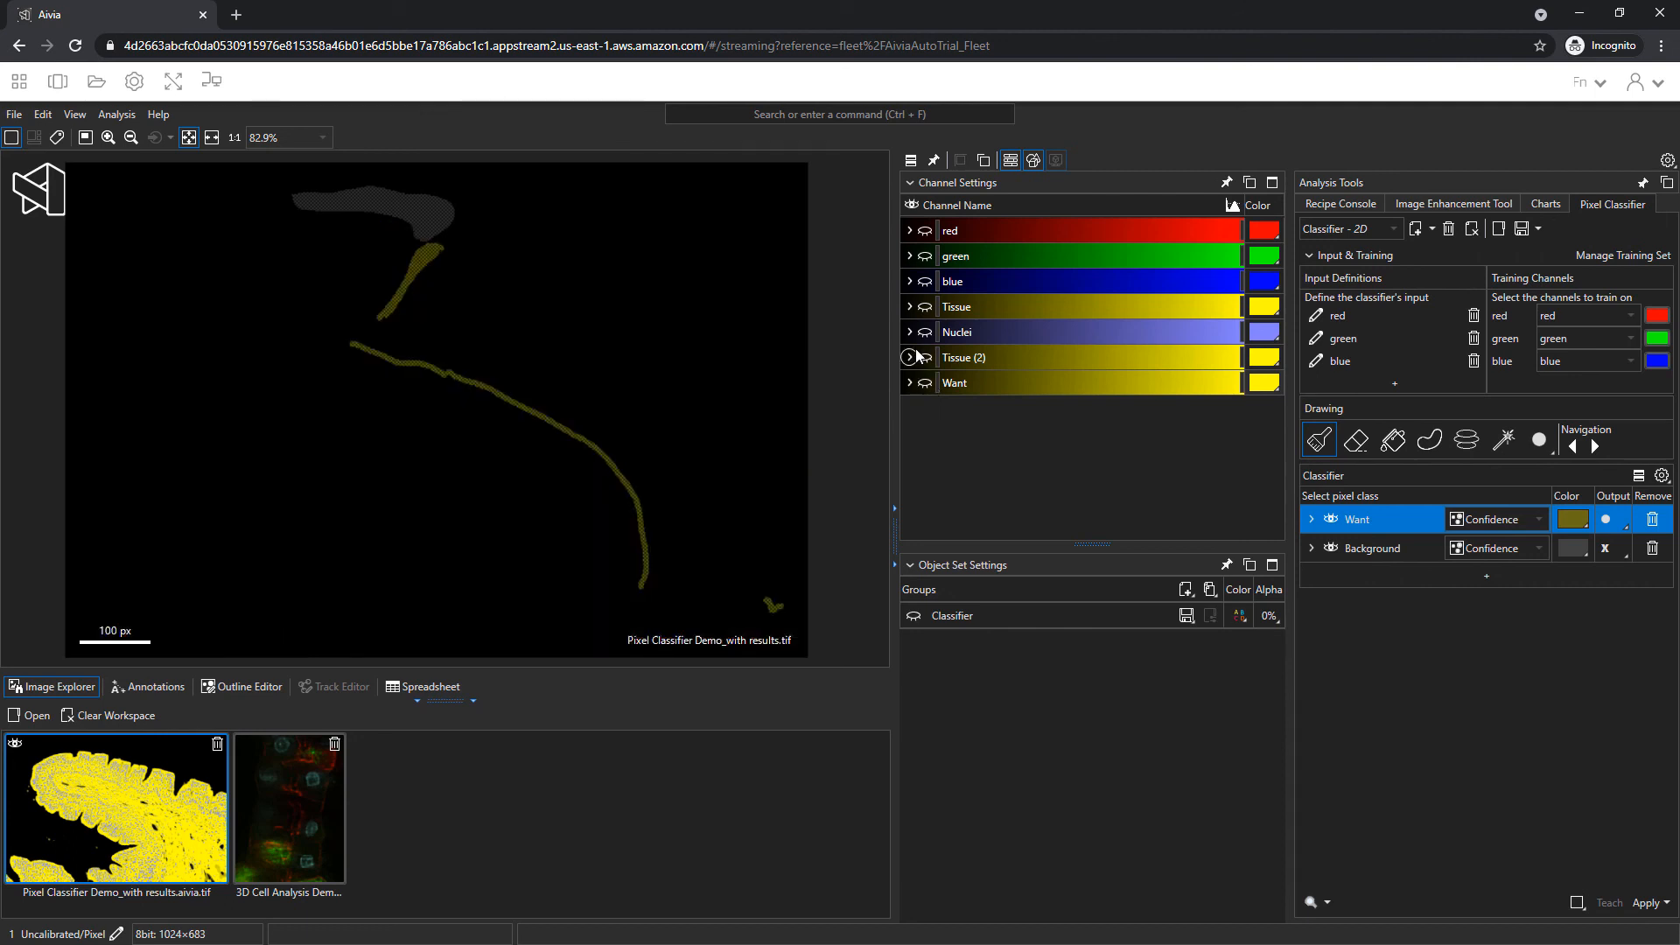